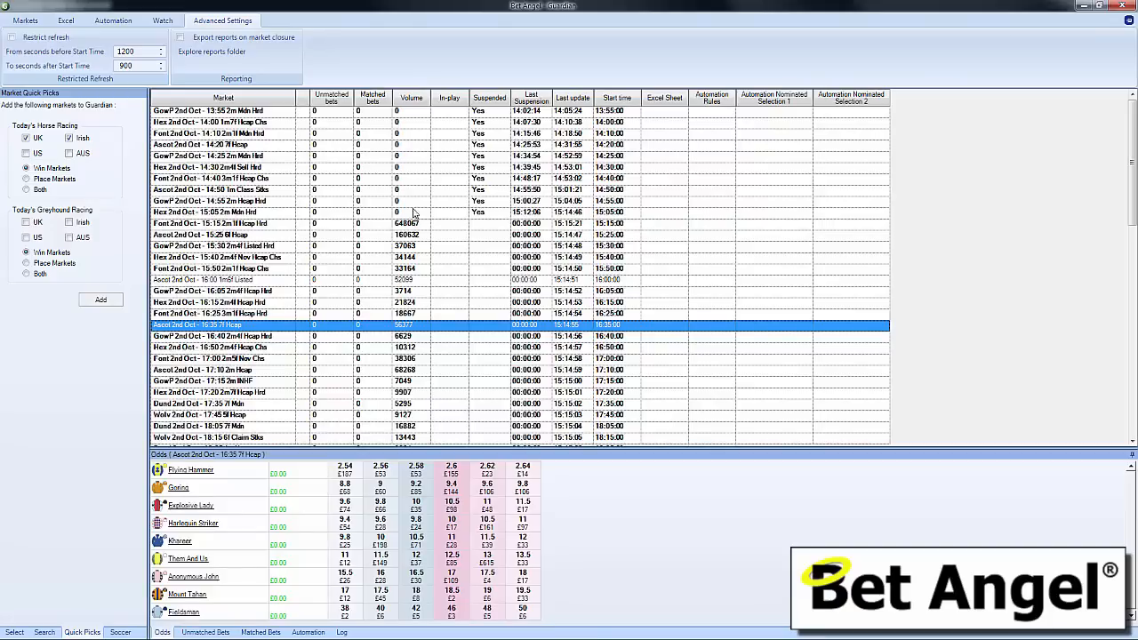
Step: Start a new rules file for the selected Ascot 16:00 market from Guardian's Automation options
click(213, 279)
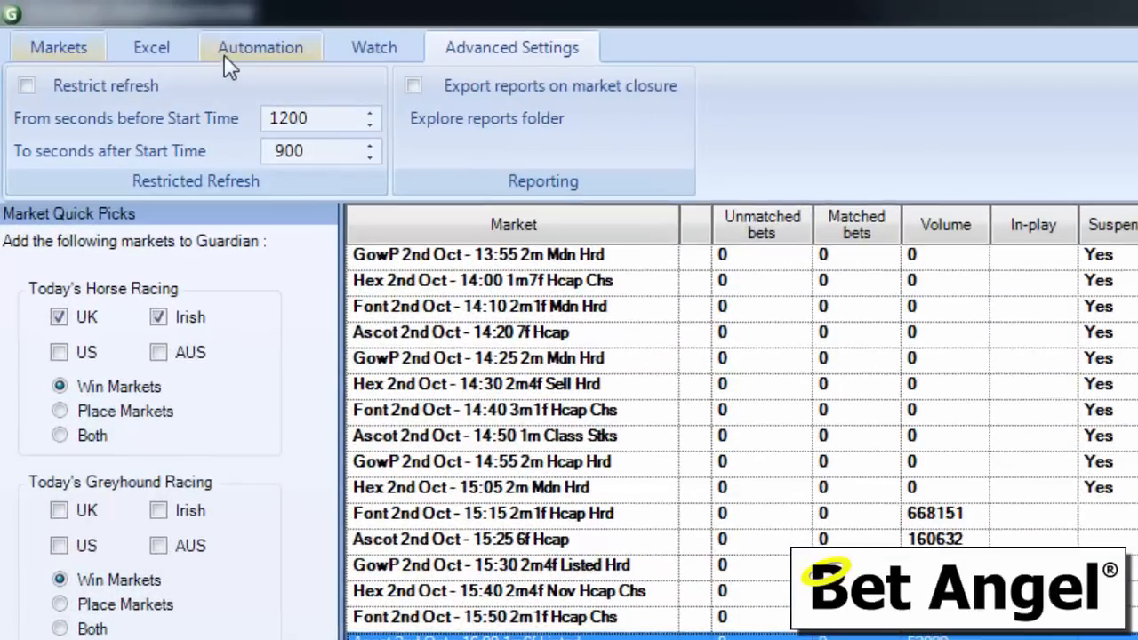
click(260, 47)
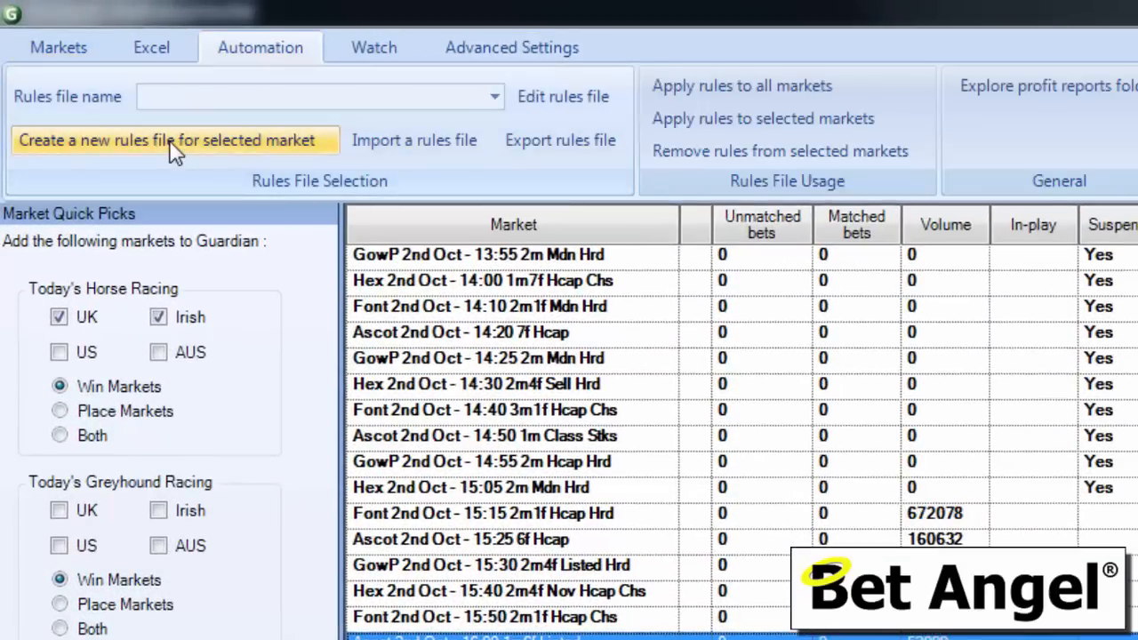
mouse_move(175, 146)
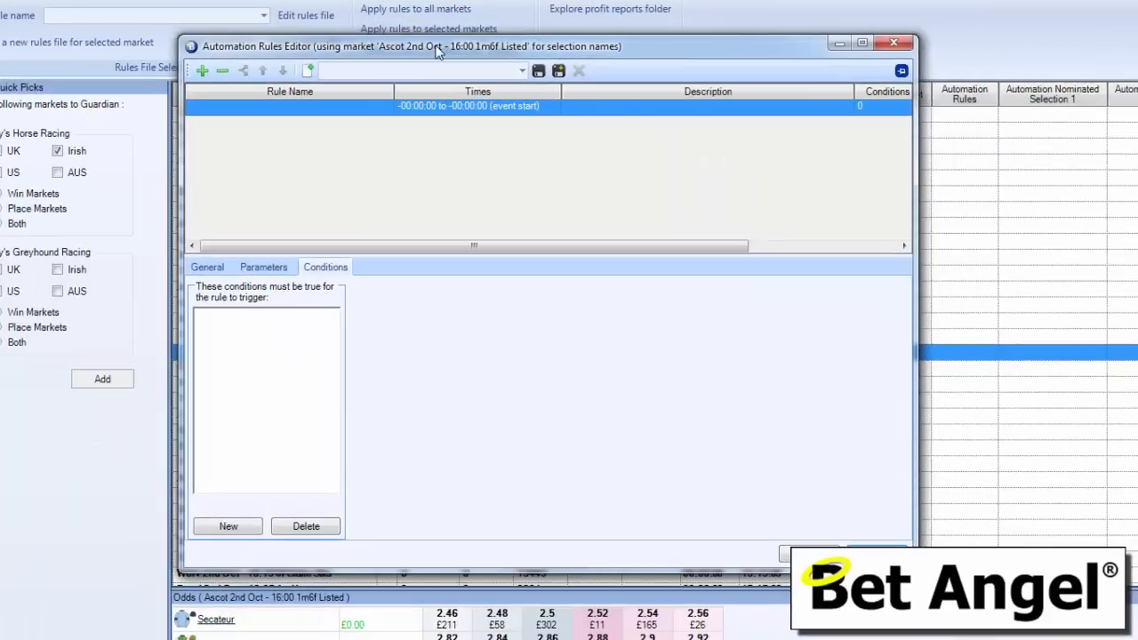
mouse_move(204, 277)
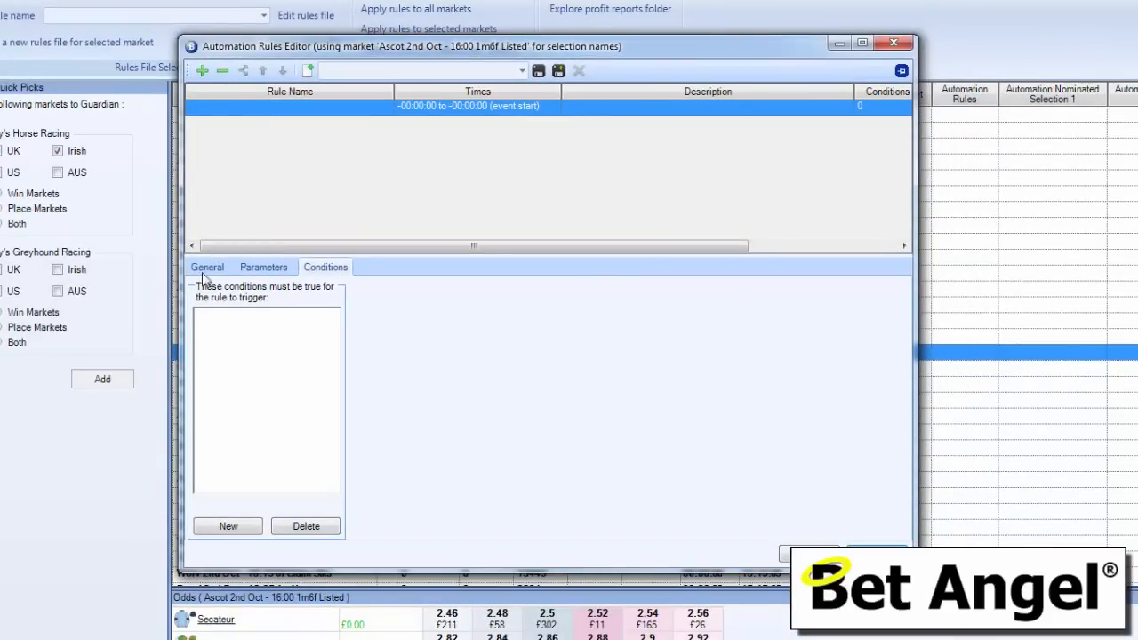
Step: Name the first rule 'Play this sound when this happens' in its general settings
click(206, 267)
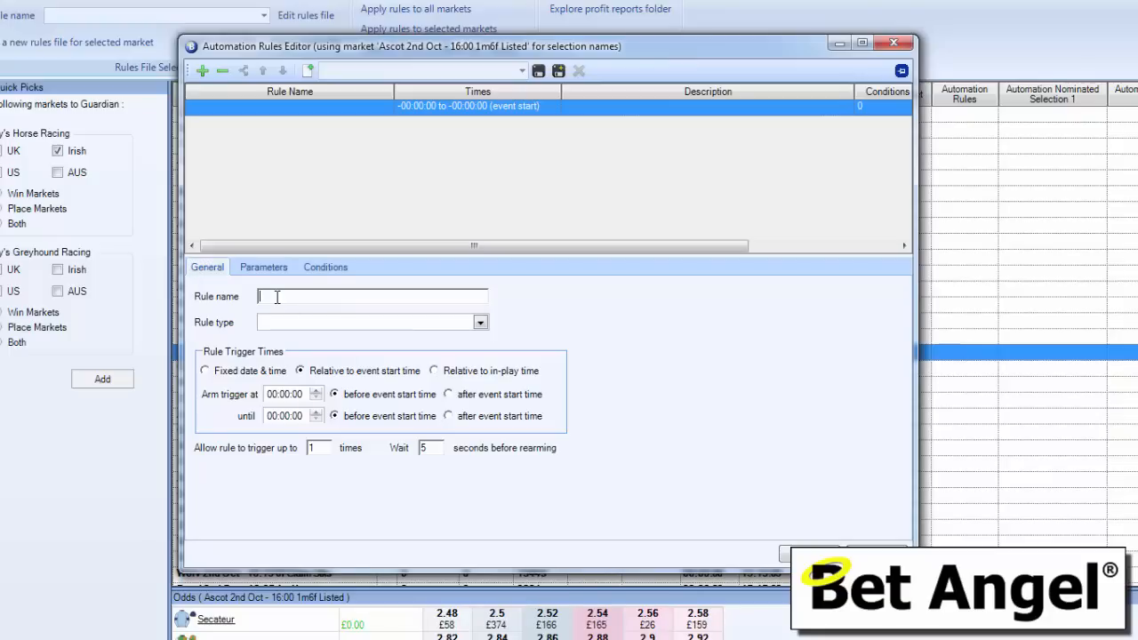
text(Play this sound)
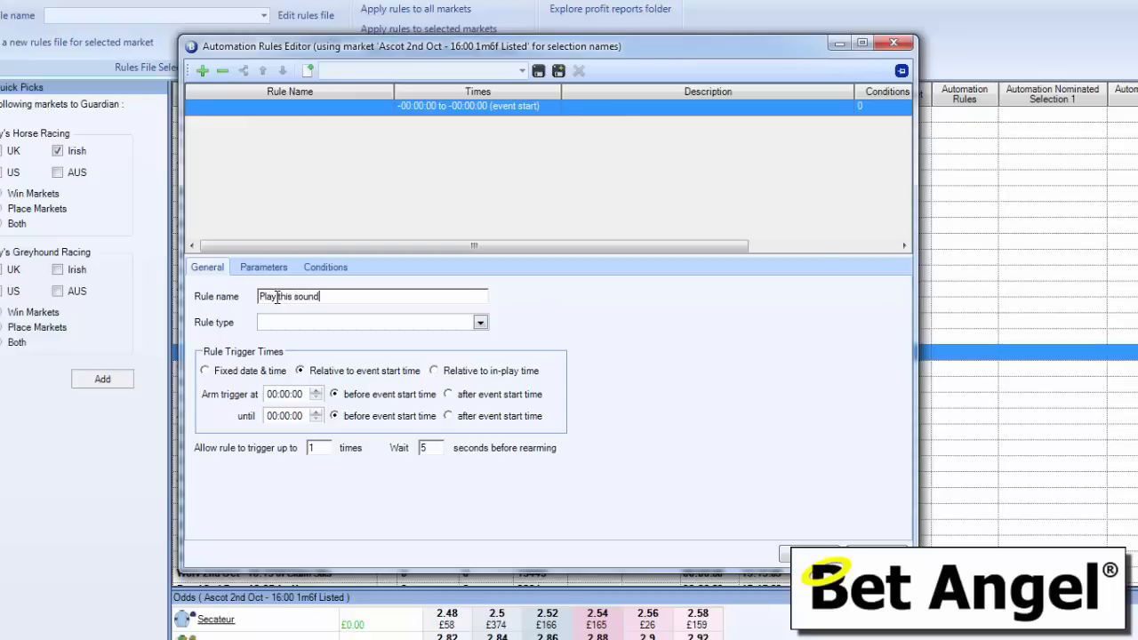
text(when)
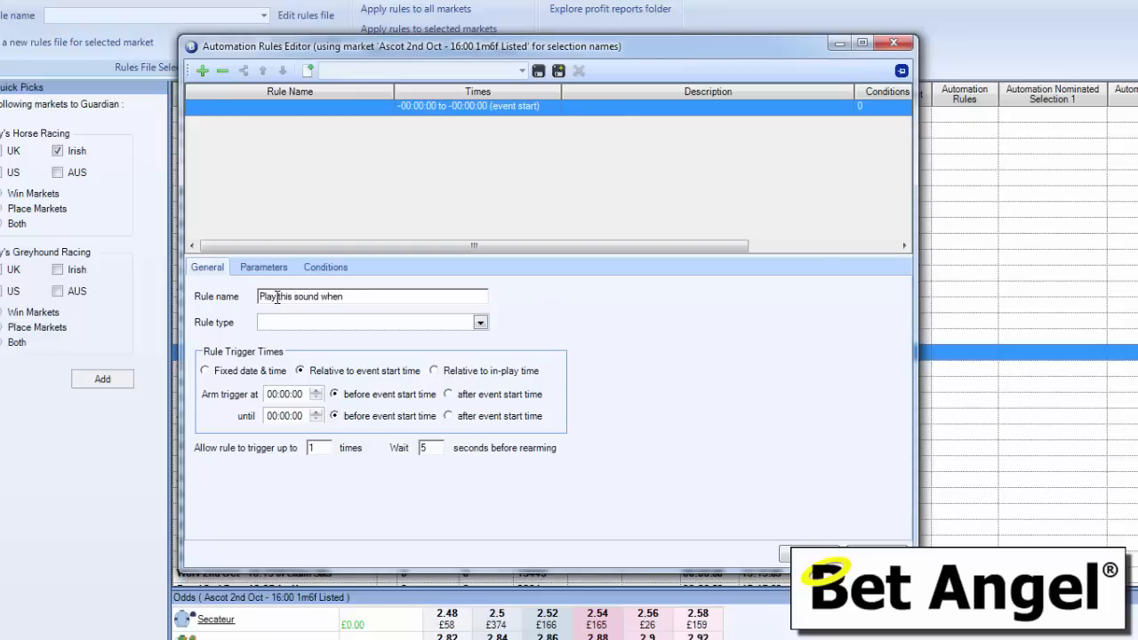
text(this happens)
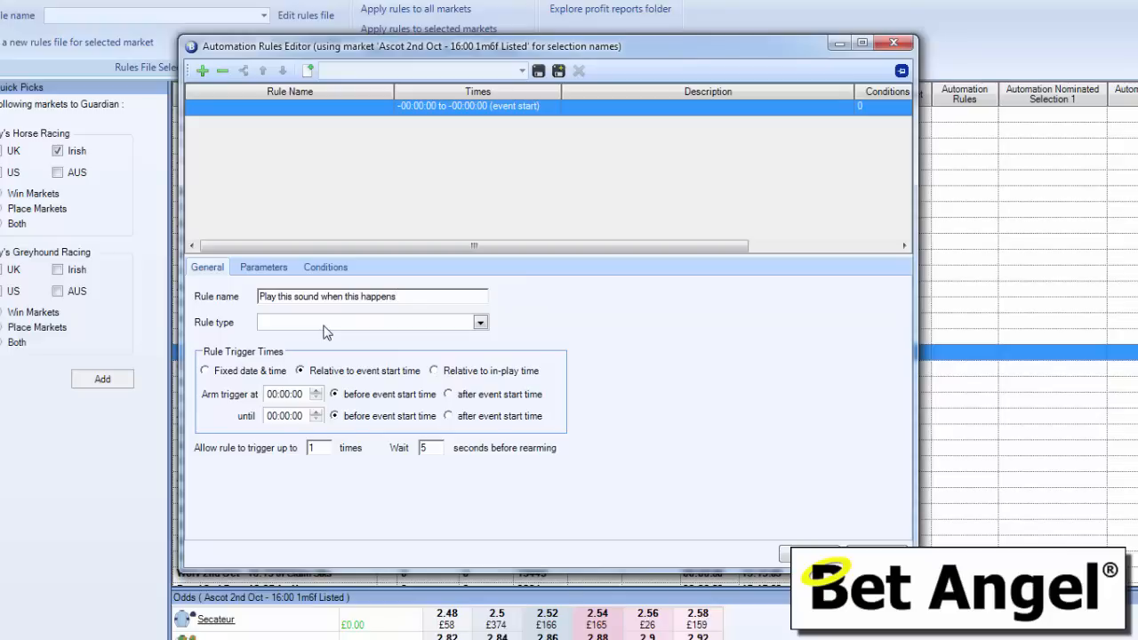
Step: Make it a Play Sound Alert armed 03:00:00 before until 03:00:00 after event start
click(480, 322)
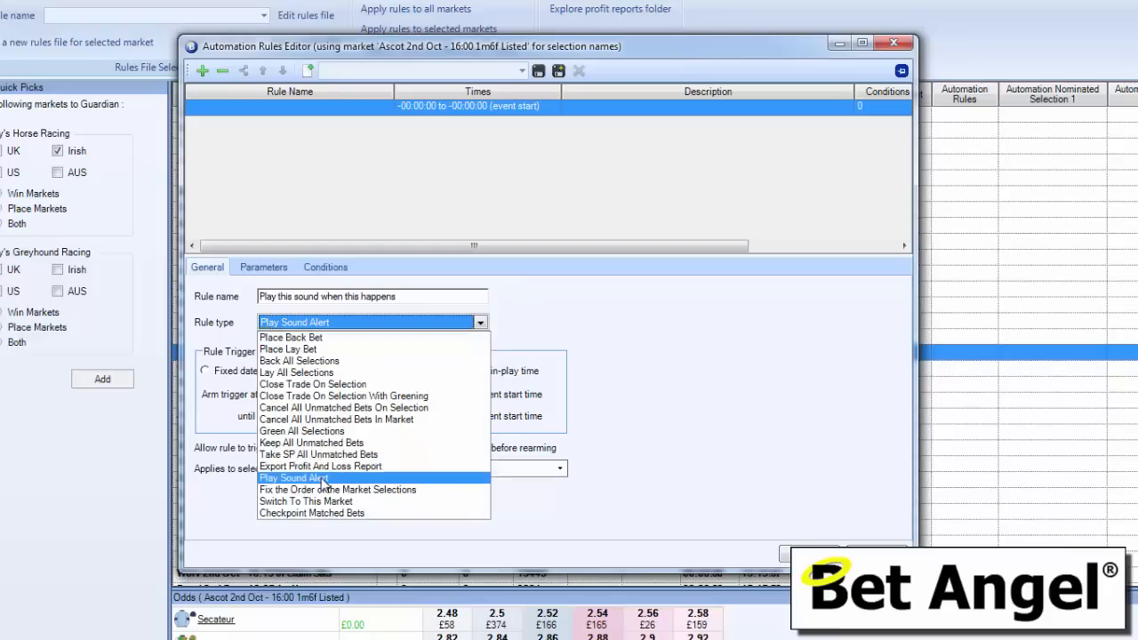
click(294, 478)
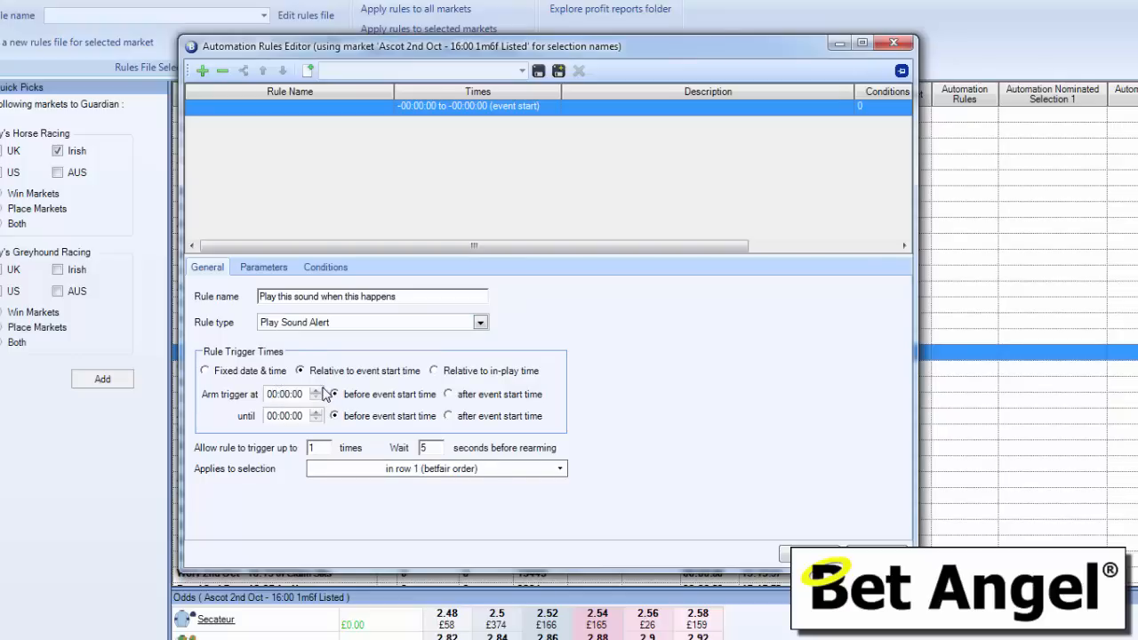
click(316, 392)
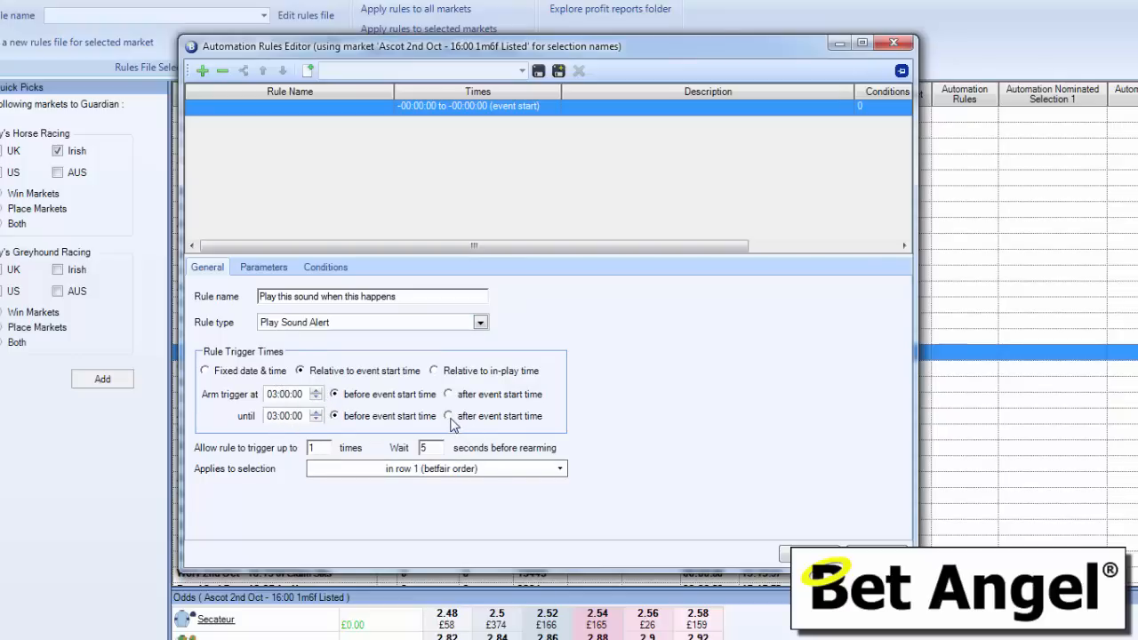
click(448, 416)
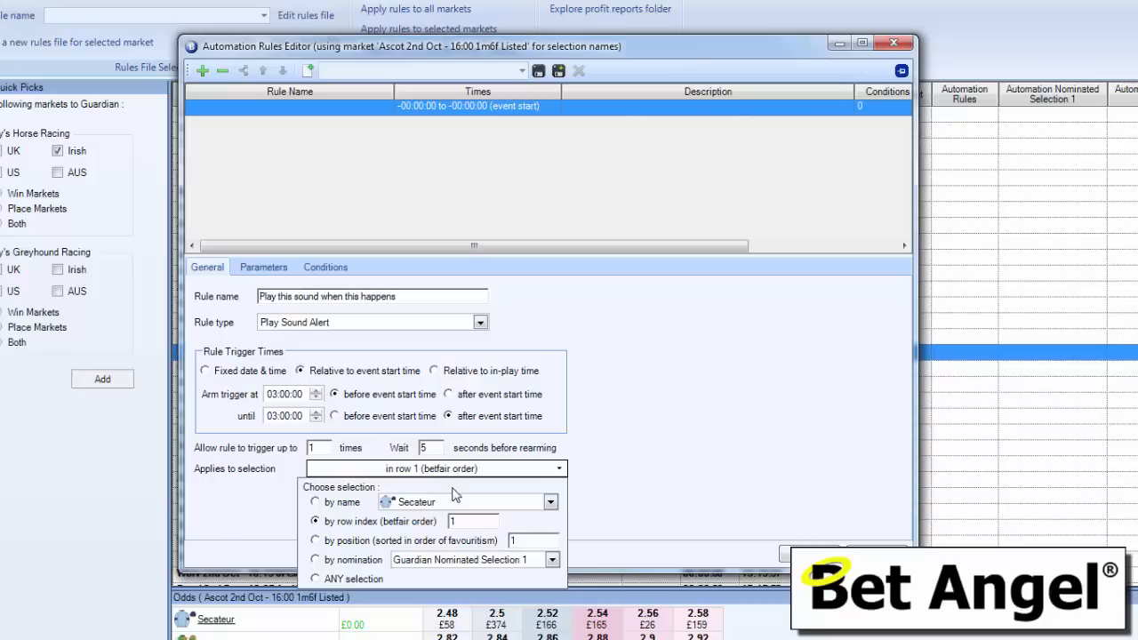
mouse_move(395, 498)
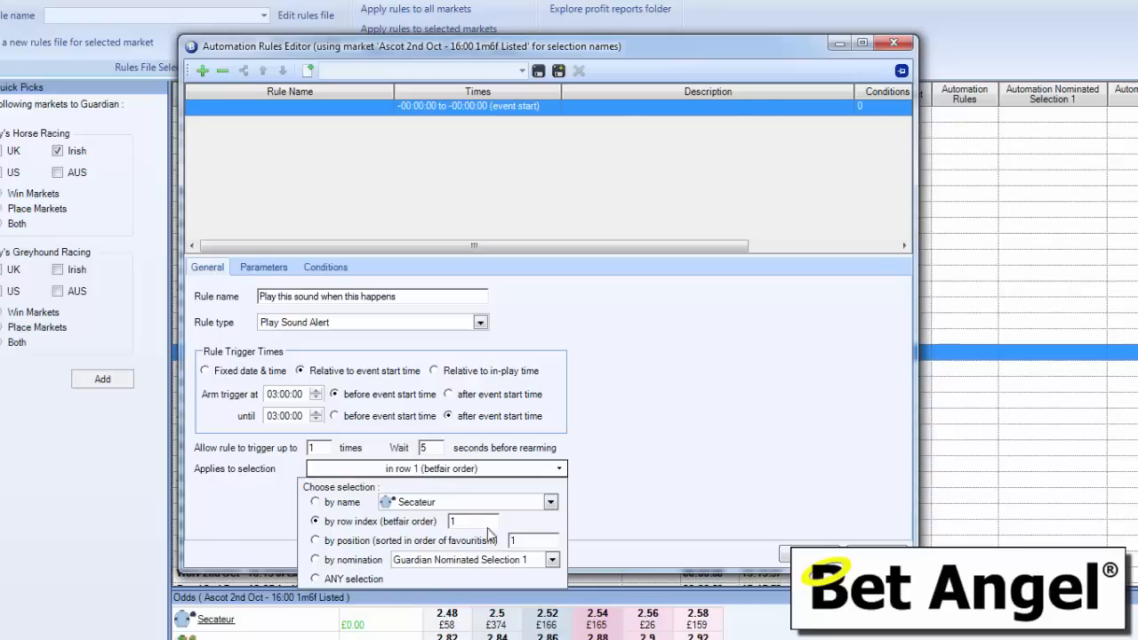
mouse_move(430, 551)
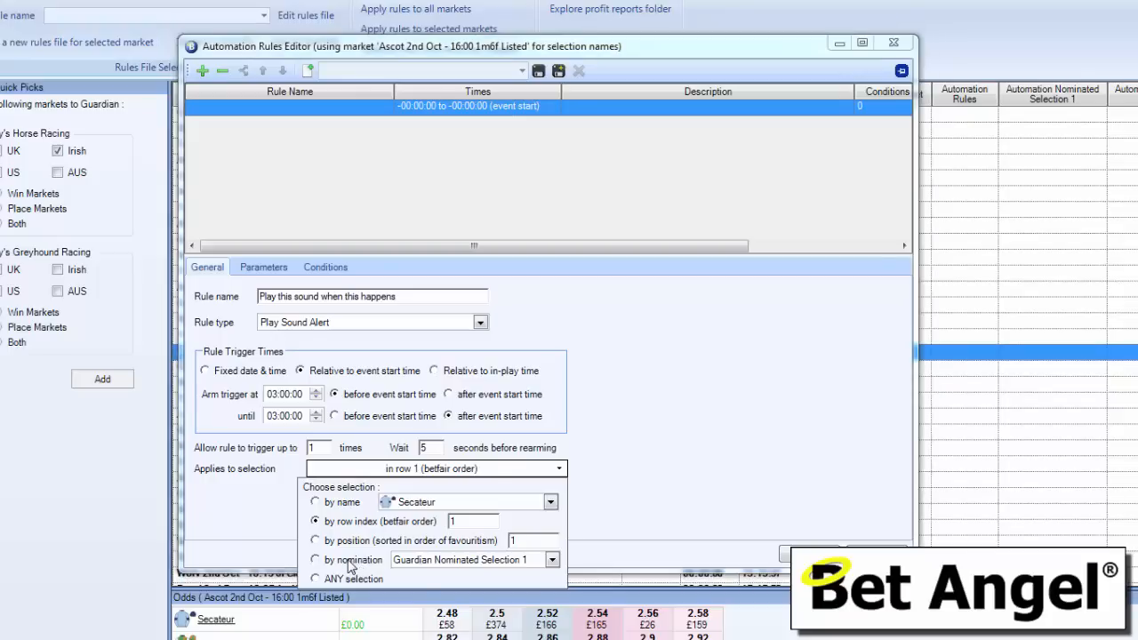
Step: Apply the rule by nomination to Guardian Nominated Selection 1 and show its sound file parameter
click(316, 559)
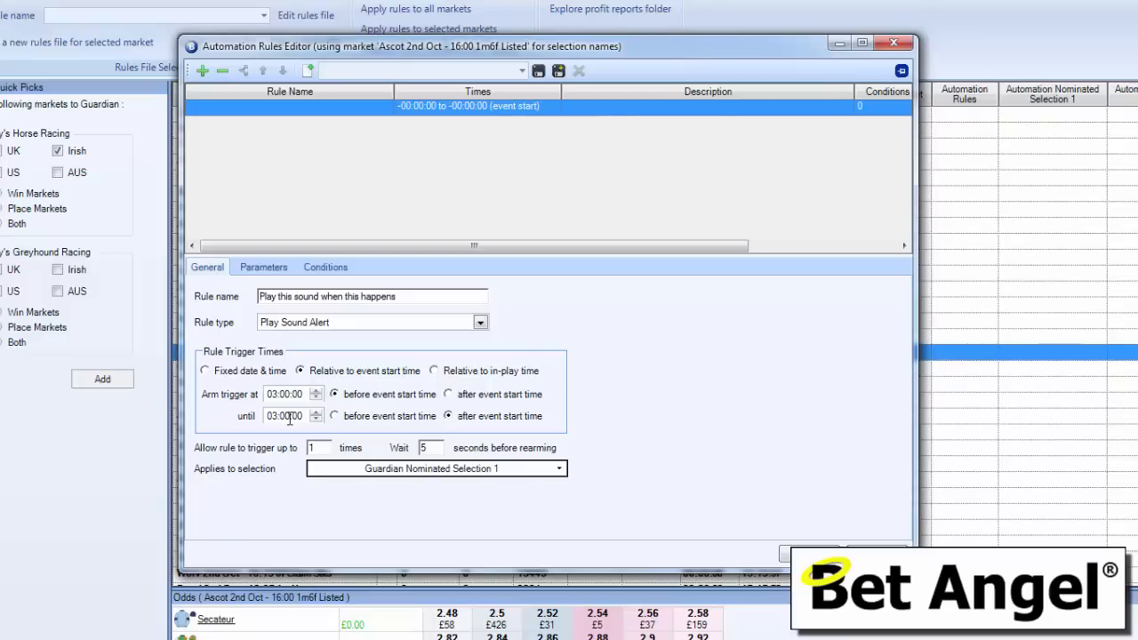
click(264, 267)
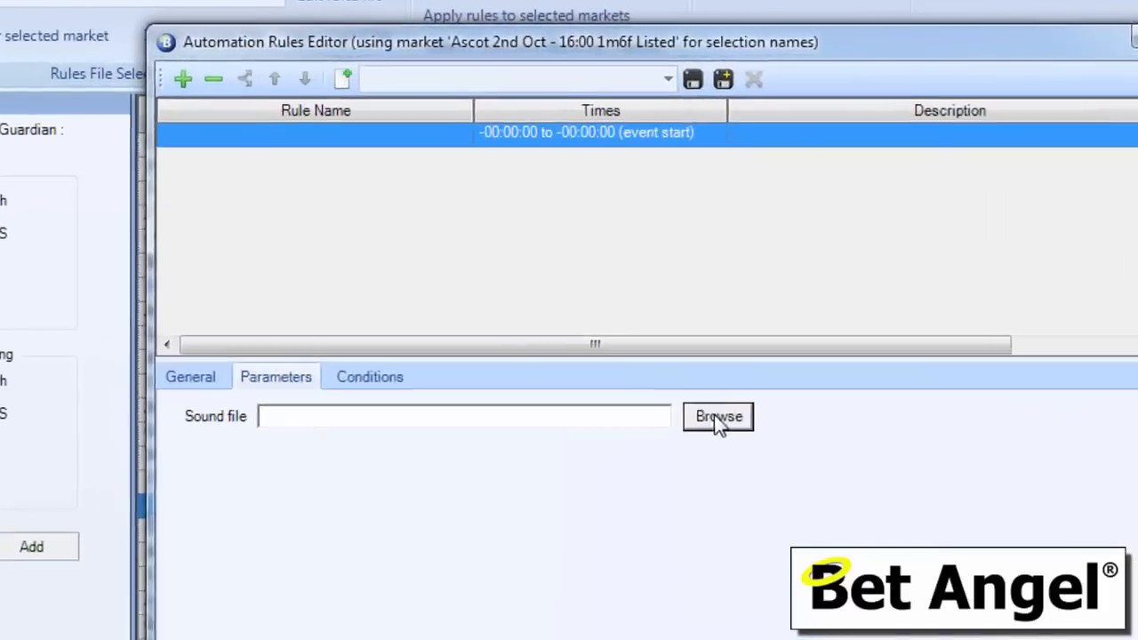
Step: Choose whistle.wav from the Bet Angel audio folder as the rule's sound file
click(718, 417)
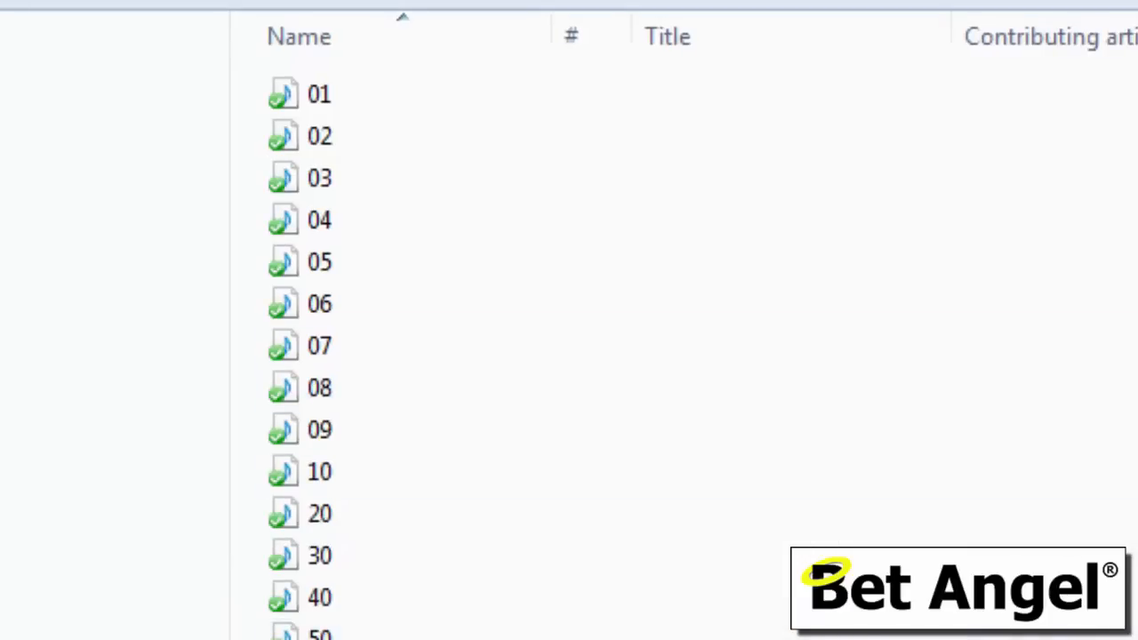
scroll(down, 3)
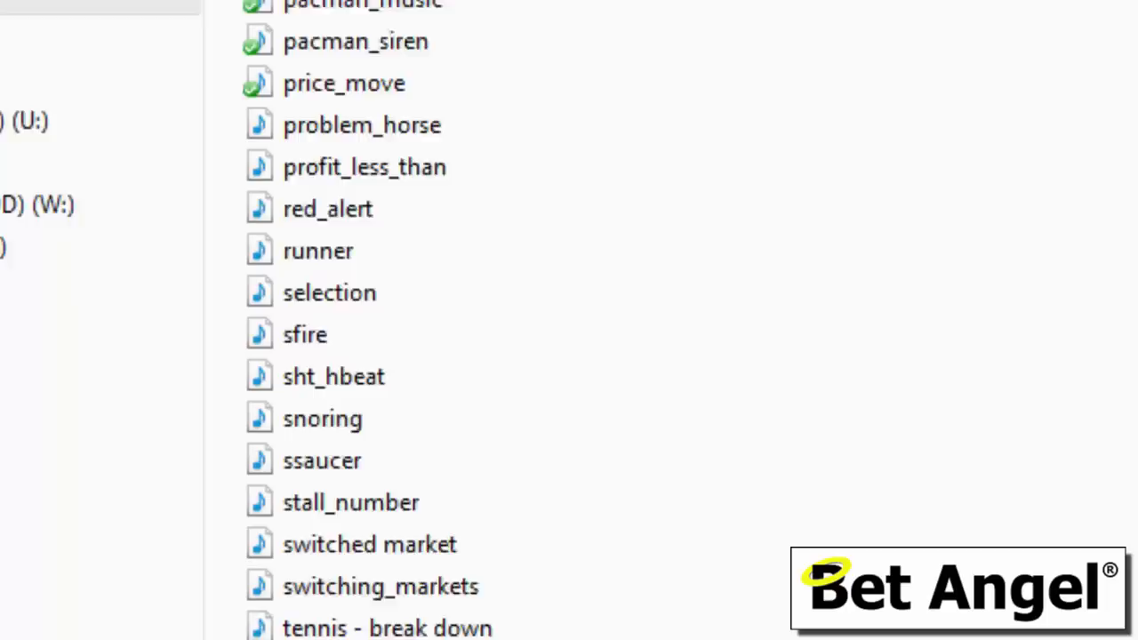
scroll(down, 3)
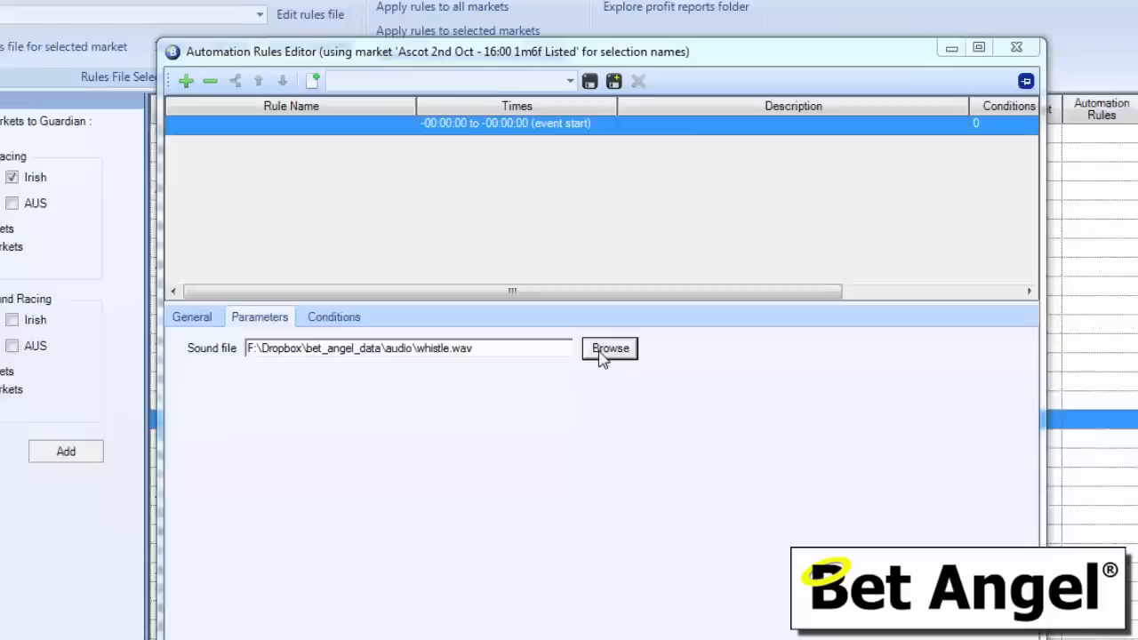
click(610, 347)
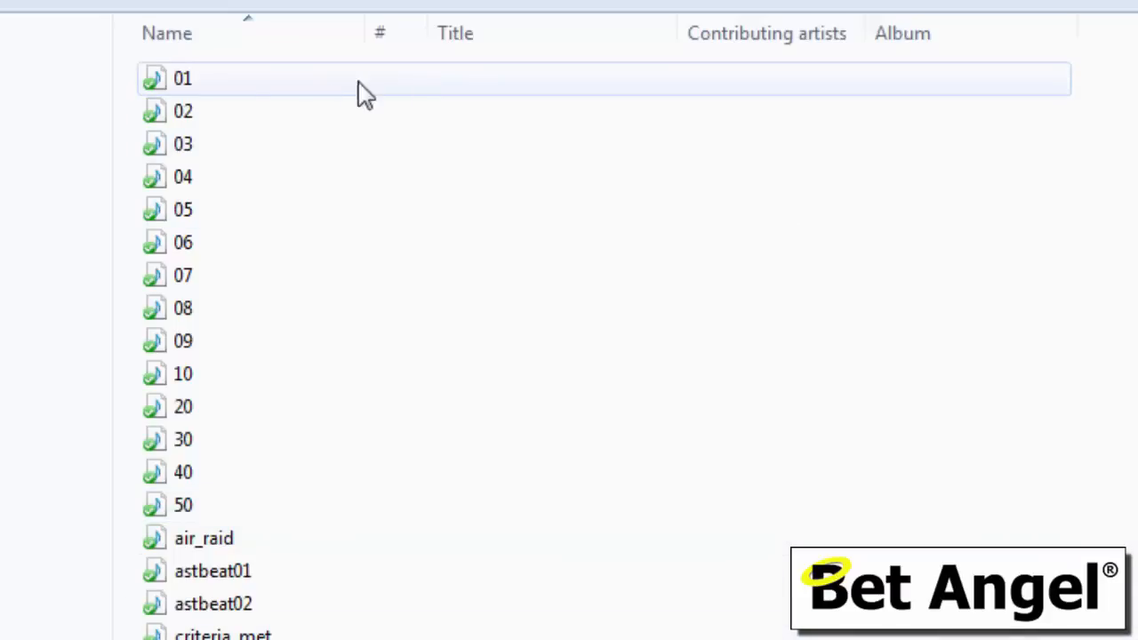
mouse_move(222, 473)
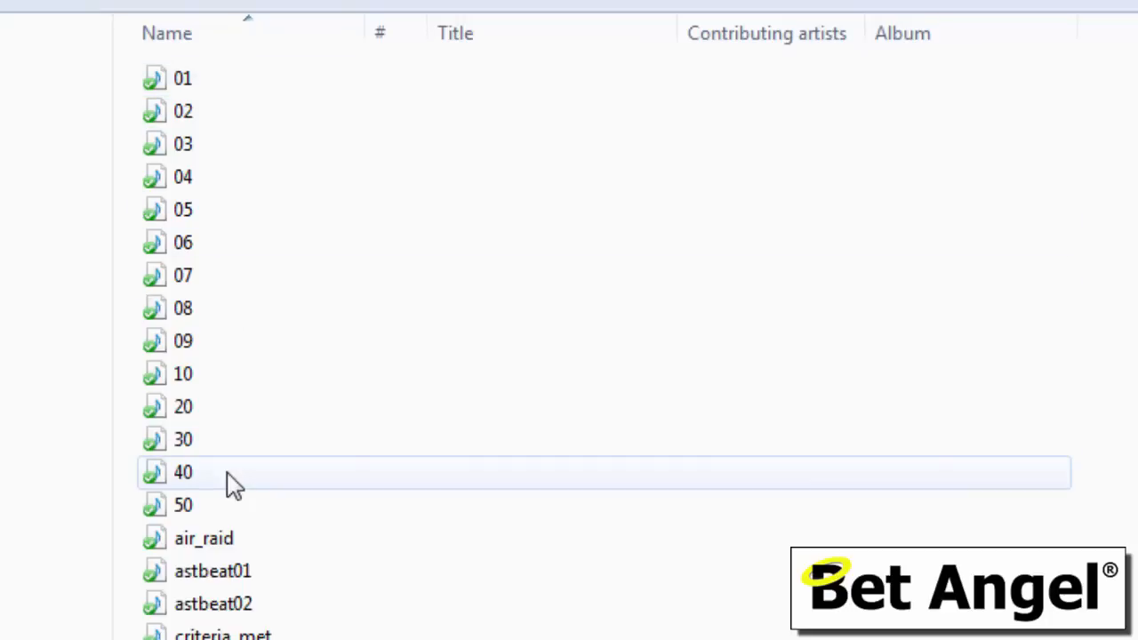
Step: Scroll the audio folder list to its end, keeping whistle.wav as the sound file
scroll(down, 3)
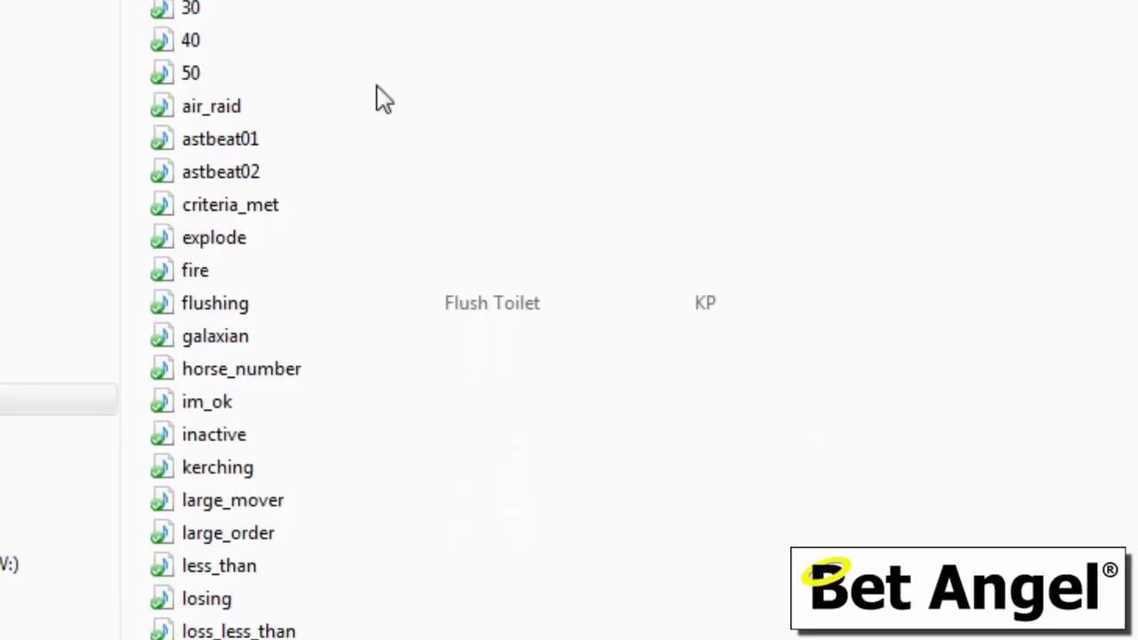
click(212, 107)
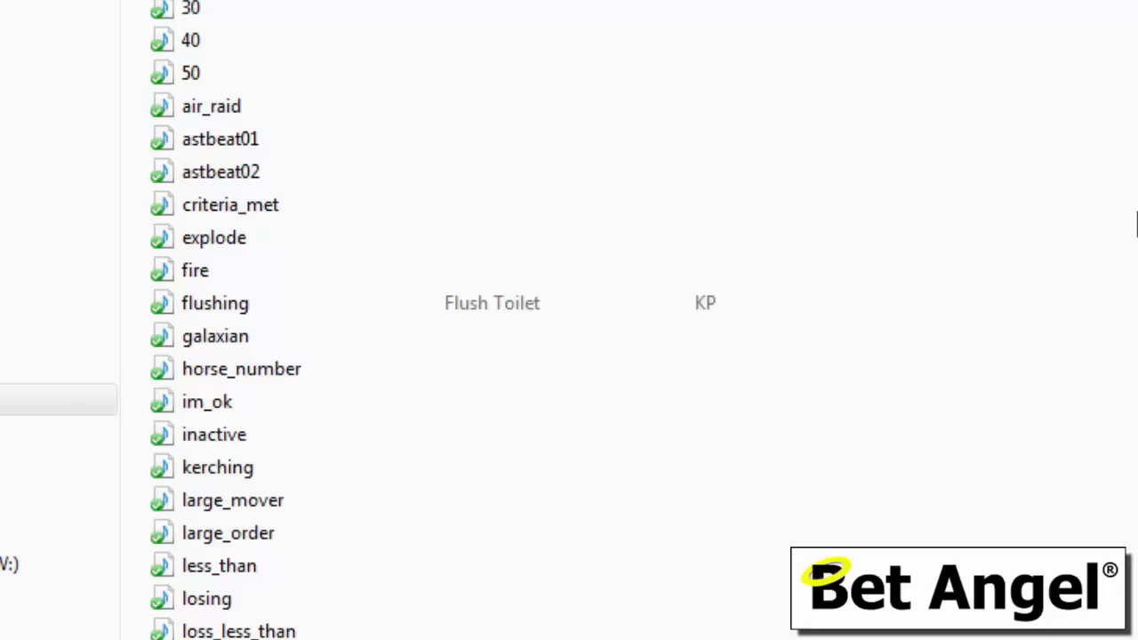
mouse_move(435, 313)
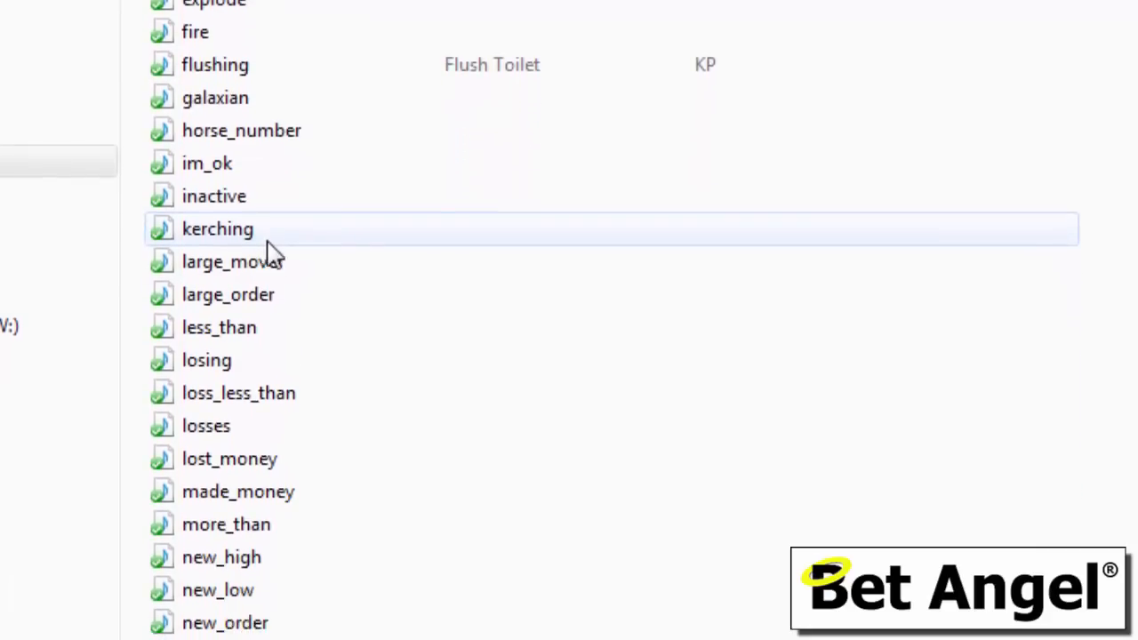
mouse_move(281, 271)
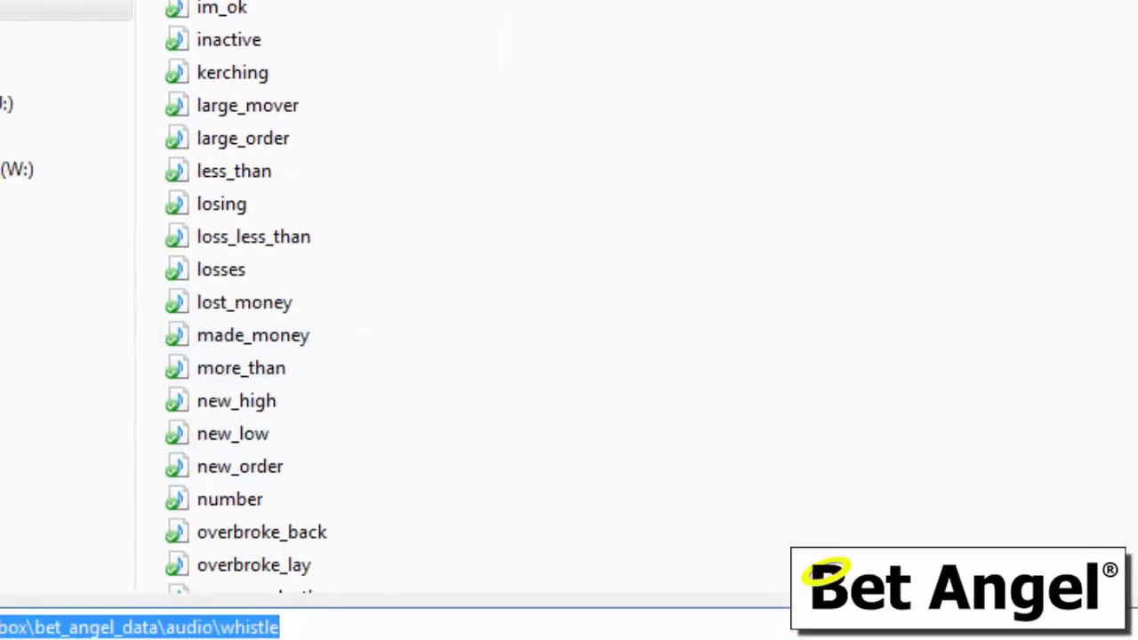
scroll(down, 3)
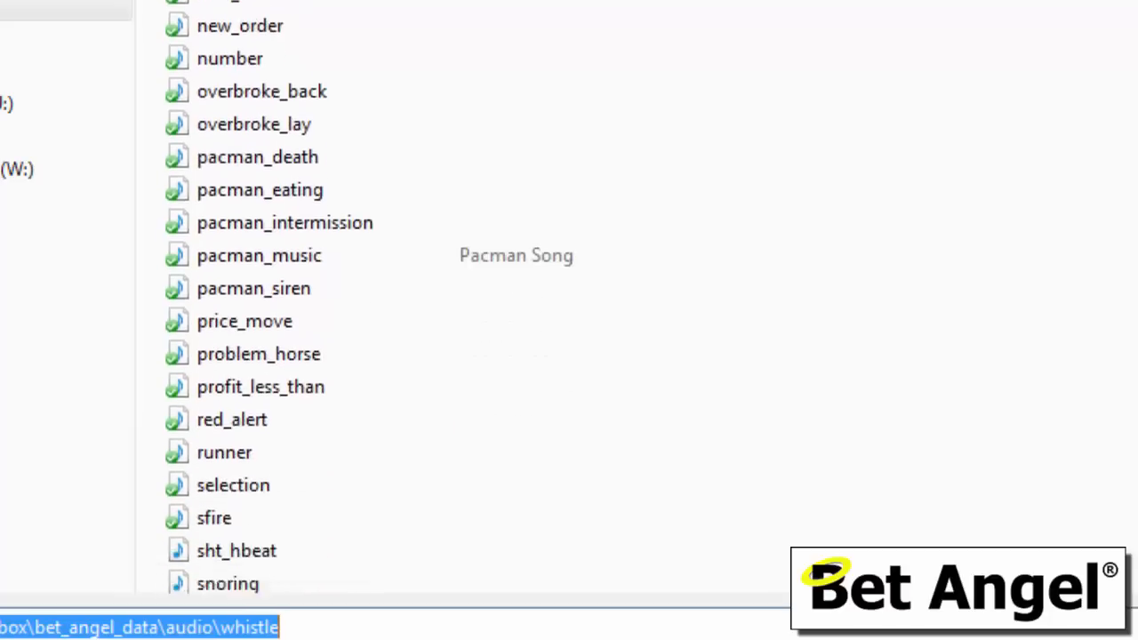
scroll(down, 3)
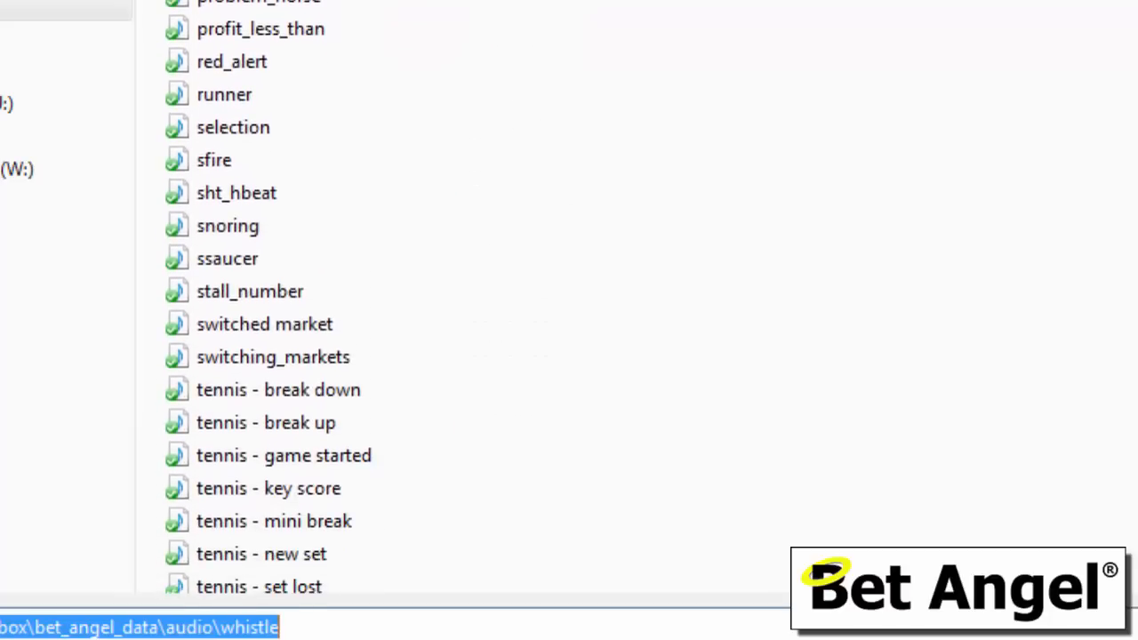
scroll(down, 3)
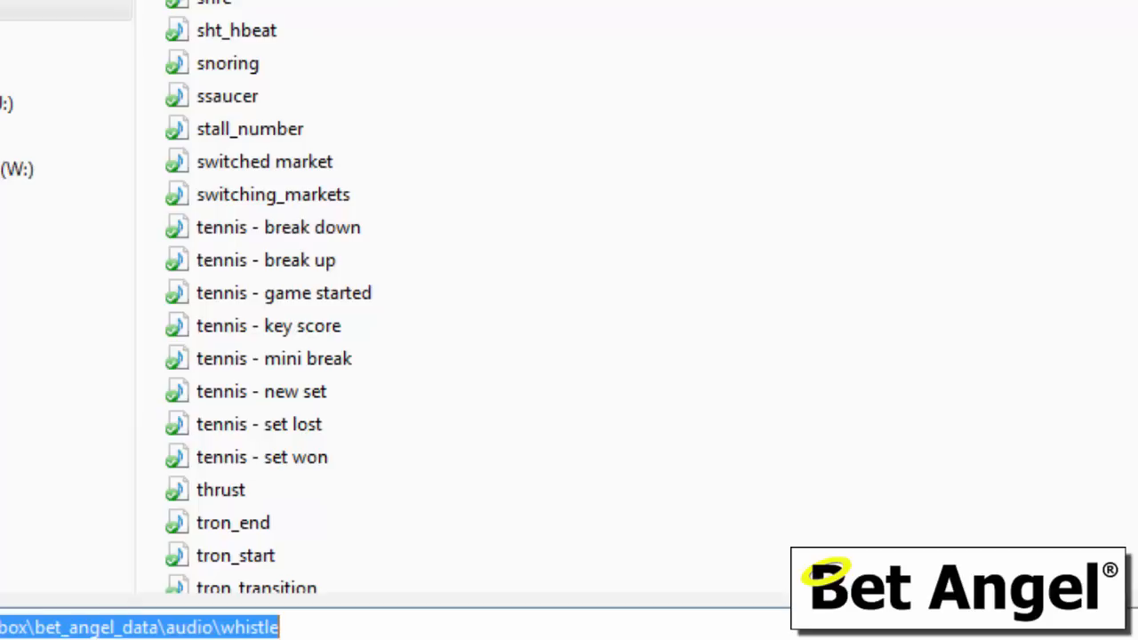
scroll(down, 3)
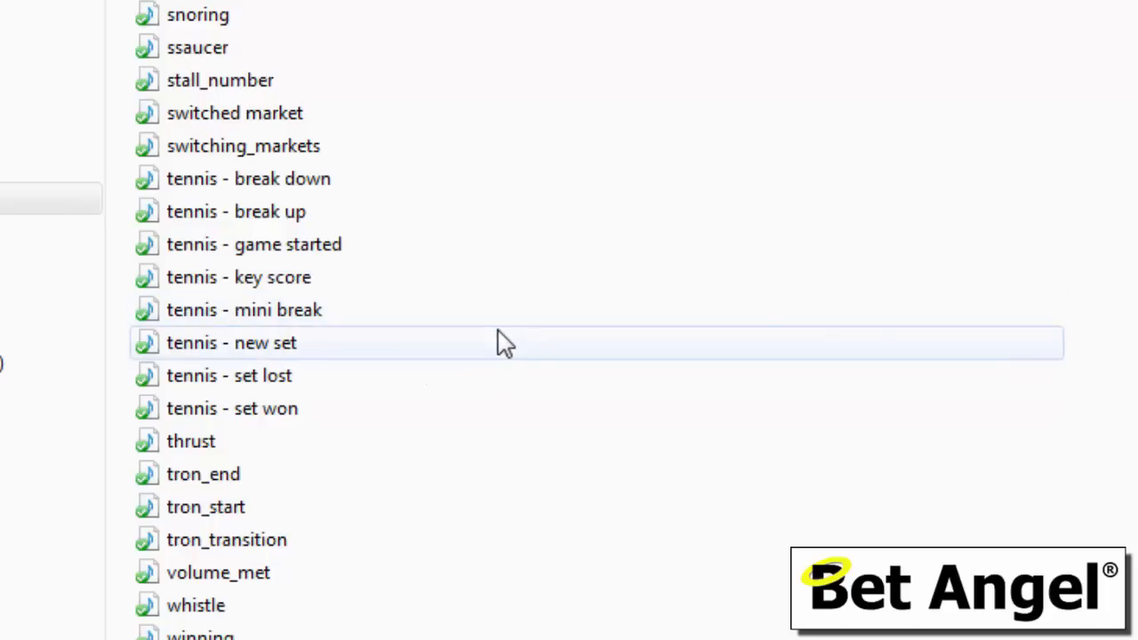
mouse_move(217, 604)
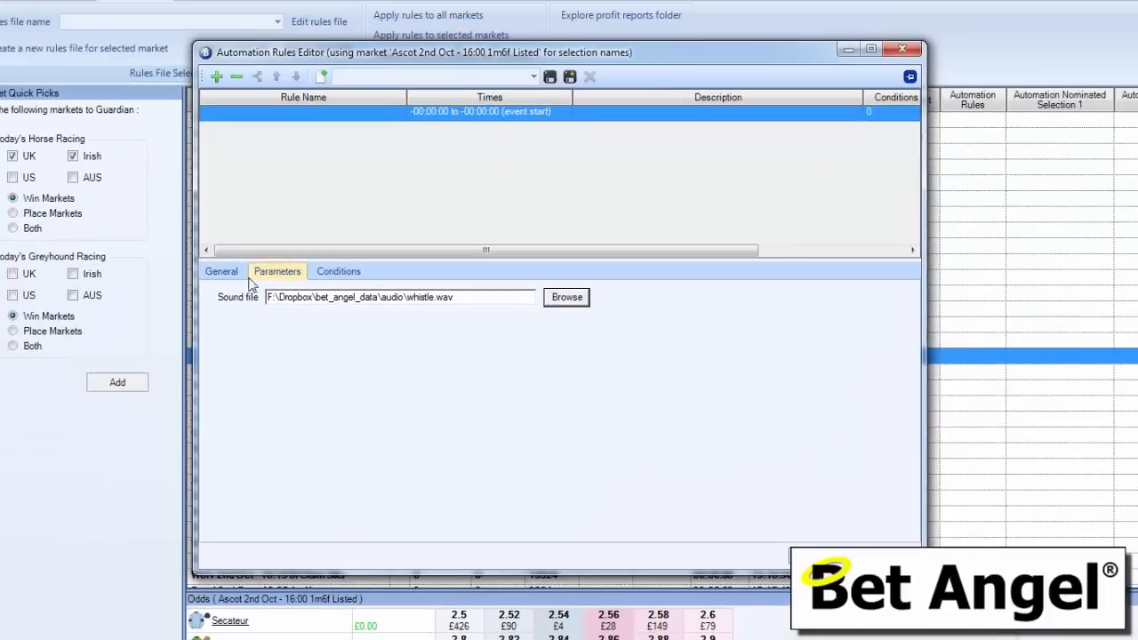
Step: Review the rule's general settings and whistle.wav sound file, then close the rules editor
click(221, 270)
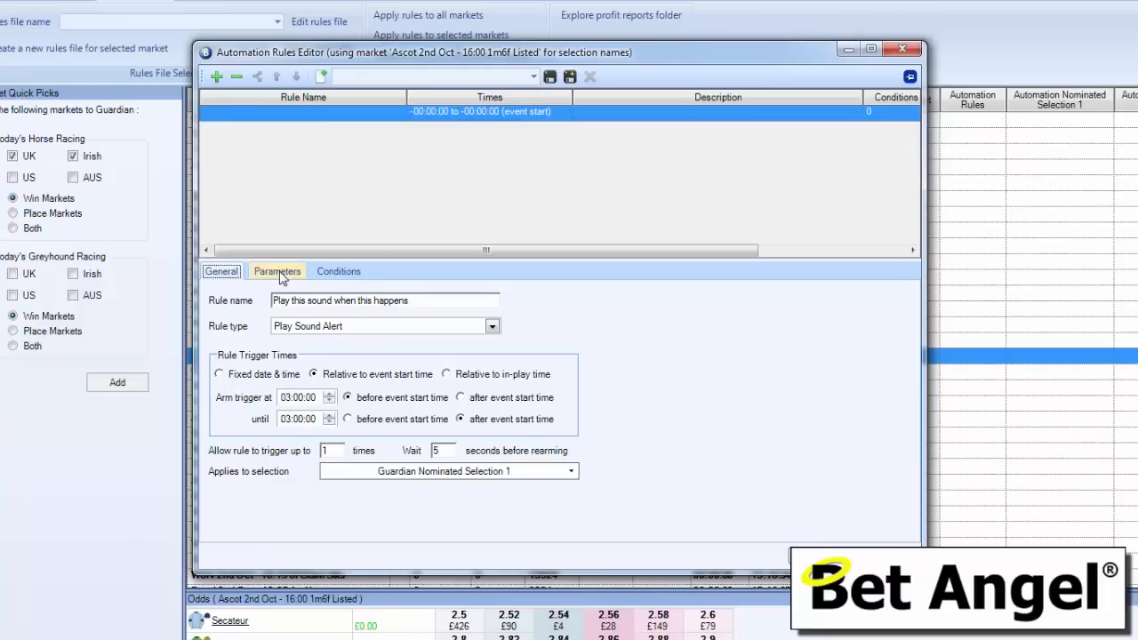
click(278, 270)
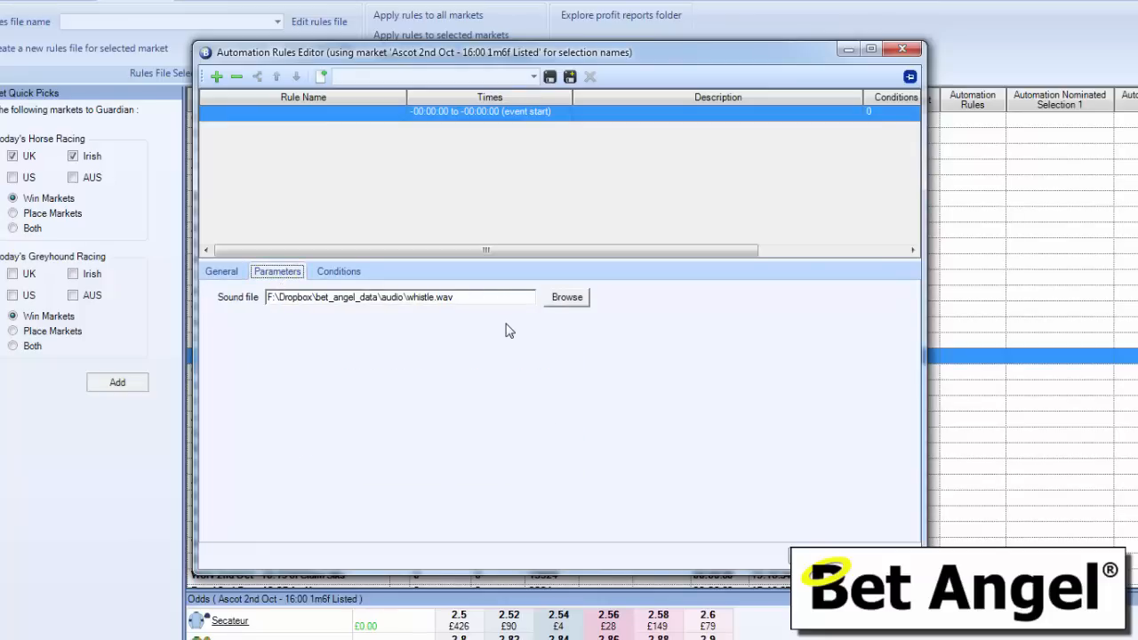
click(566, 297)
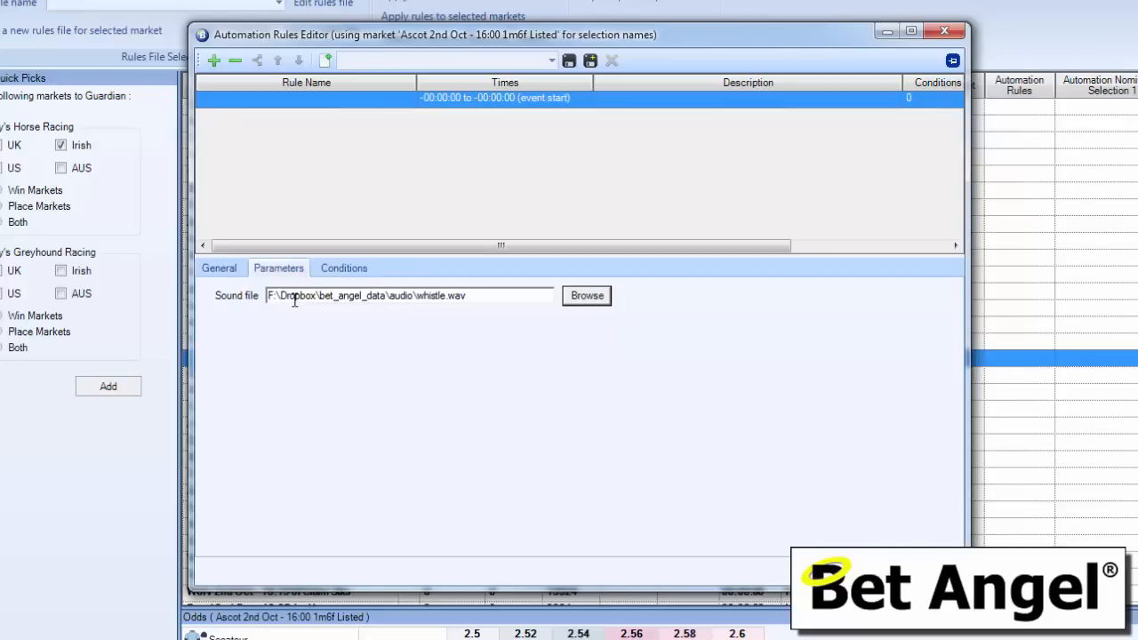
click(218, 267)
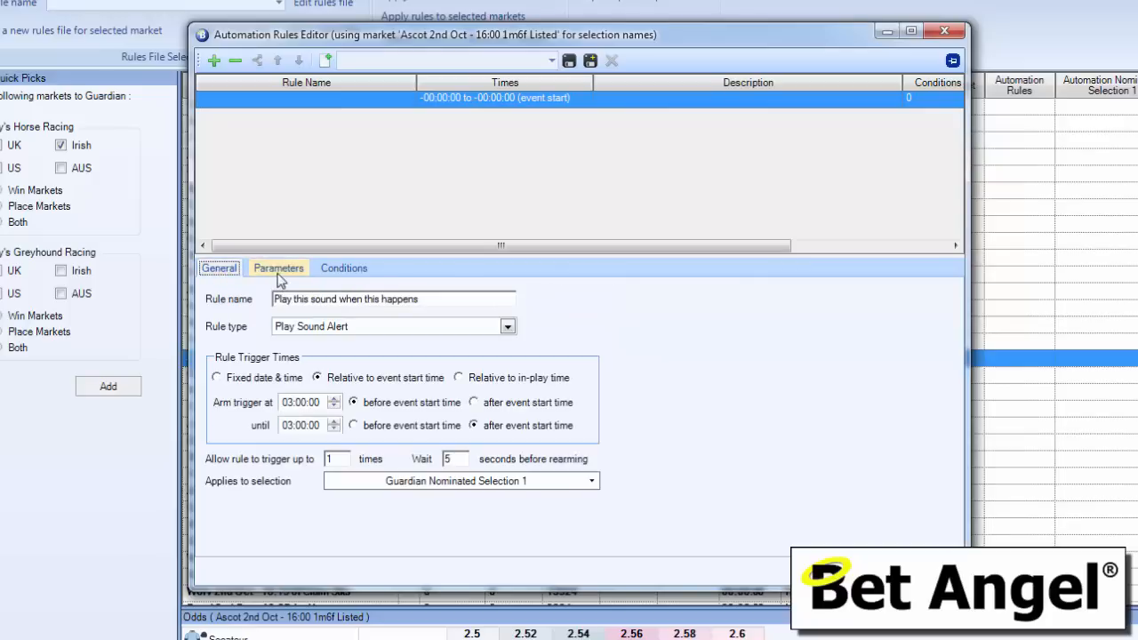
click(278, 267)
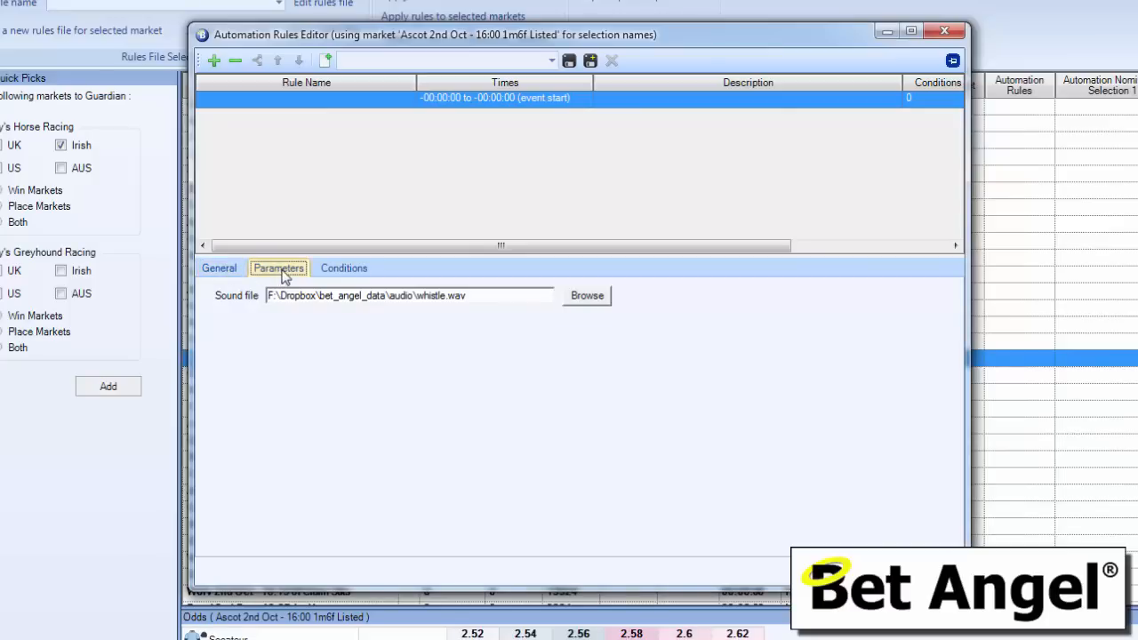
mouse_move(345, 286)
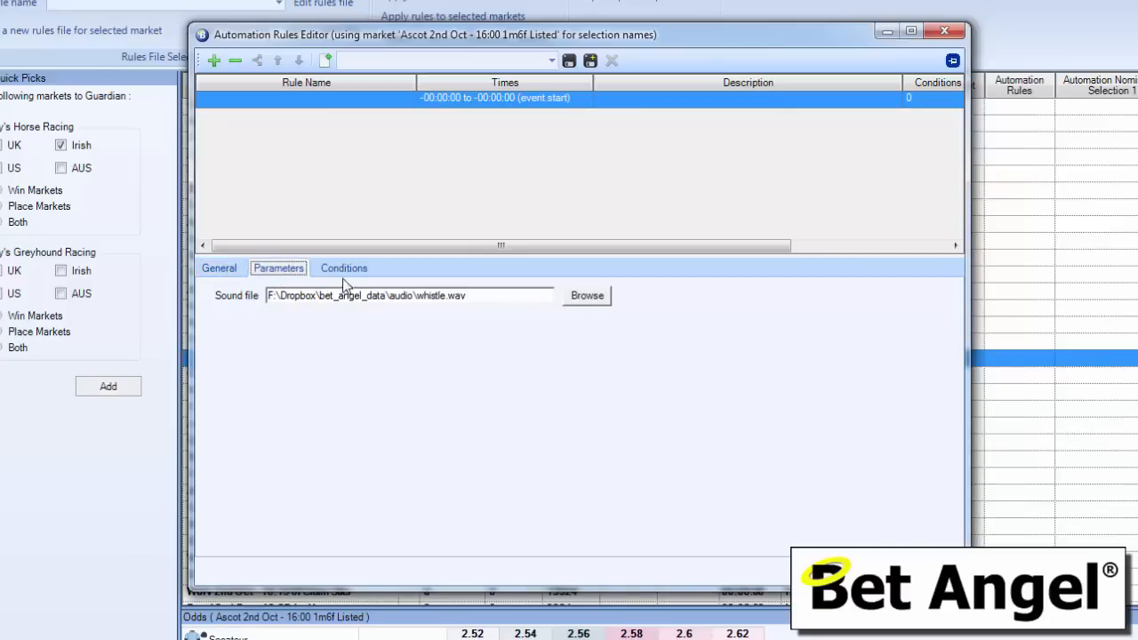
click(343, 267)
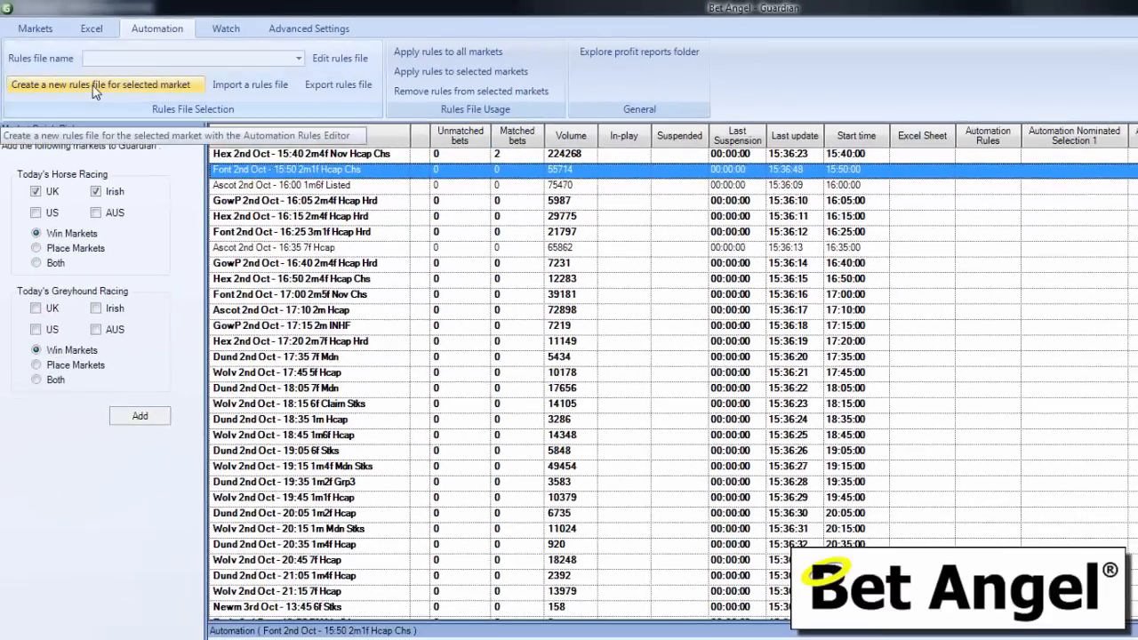
Step: Start a new rules file for the Ascot 16:00 market and begin naming its rule
click(310, 185)
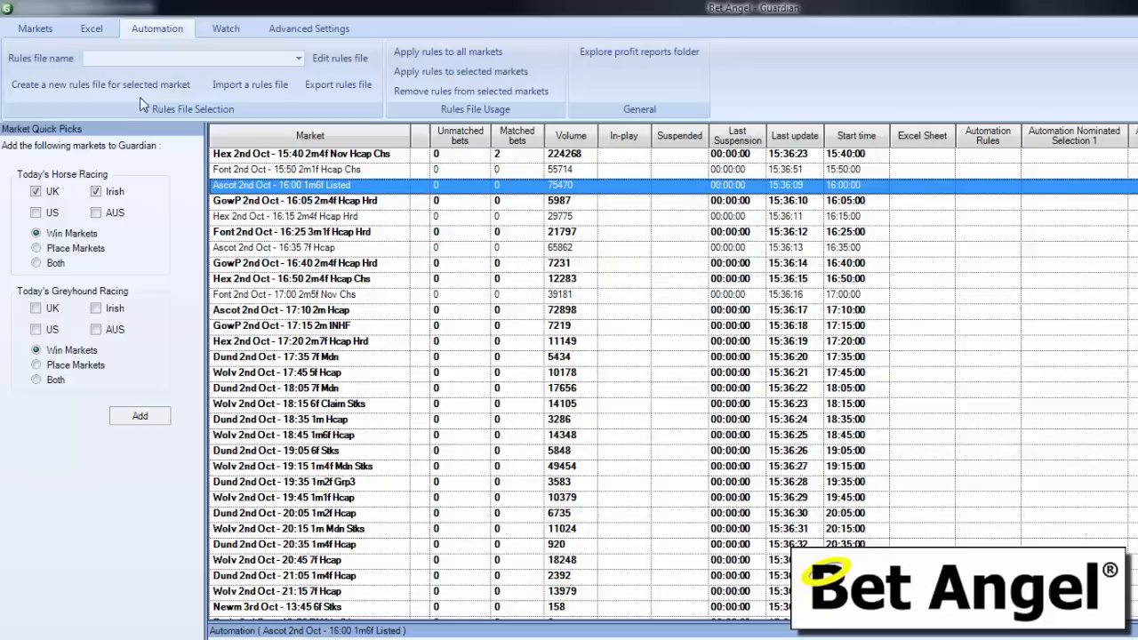
mouse_move(103, 86)
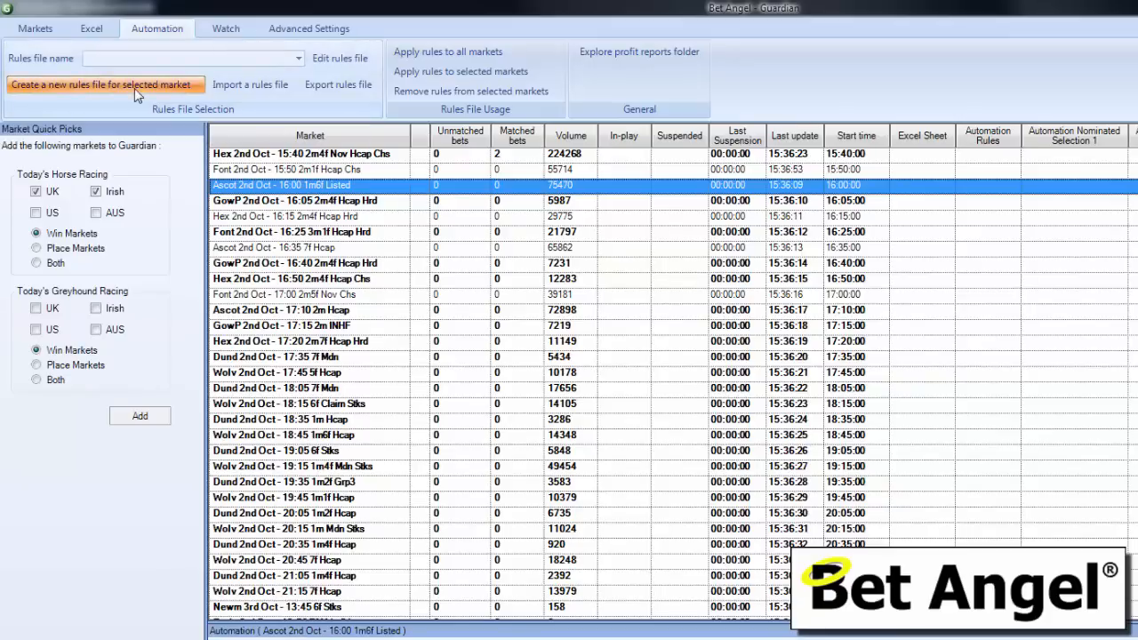
click(104, 83)
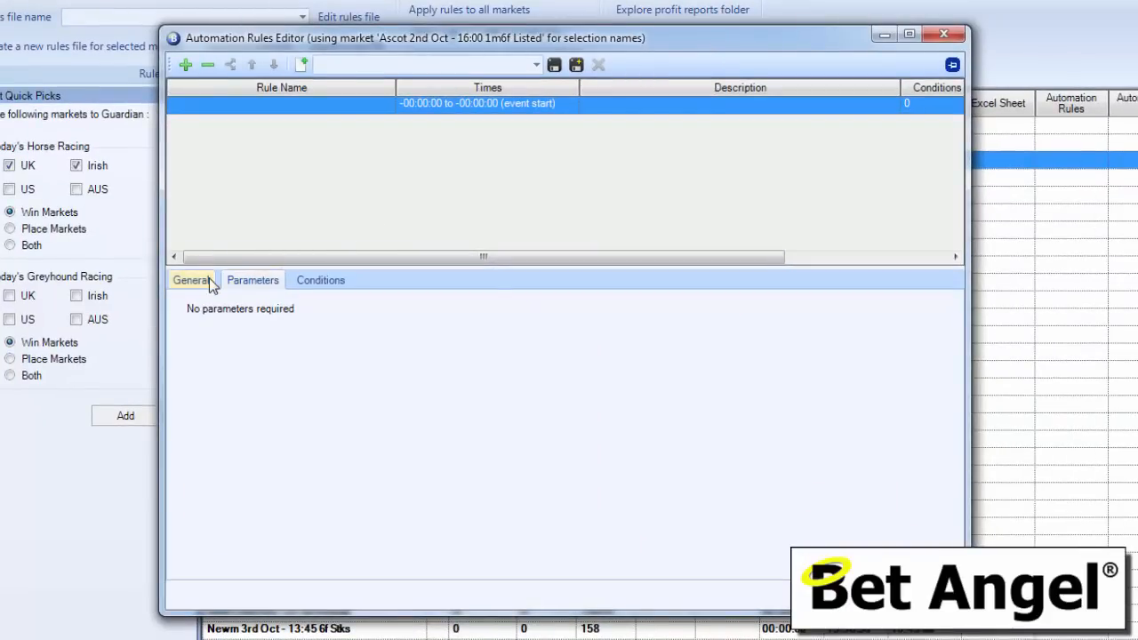
click(192, 281)
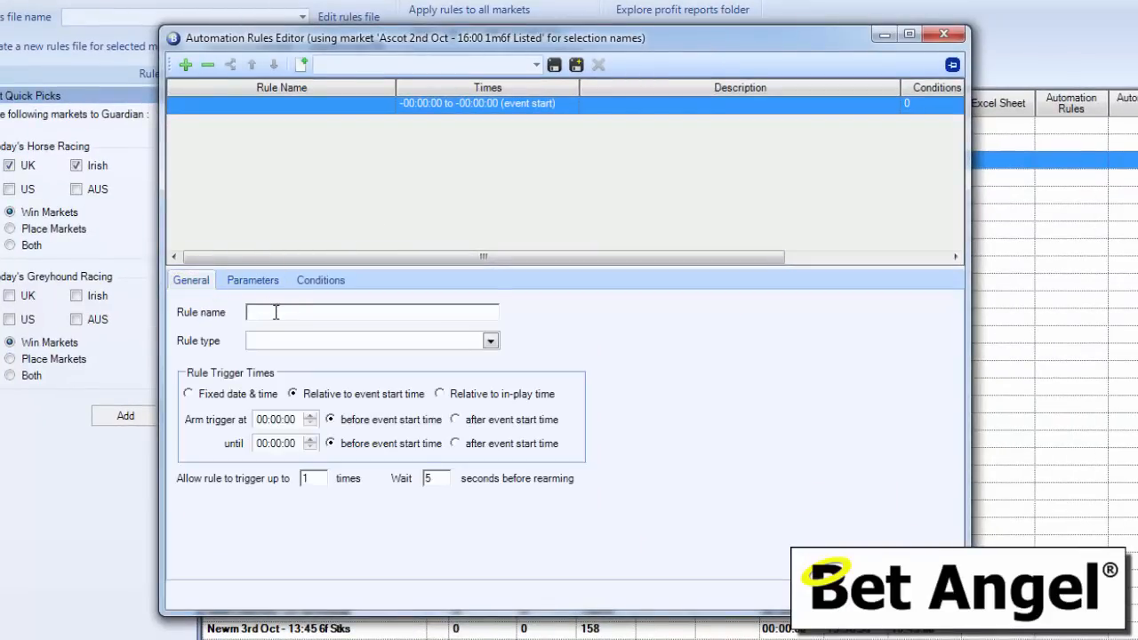
text(Play a sound when this happ)
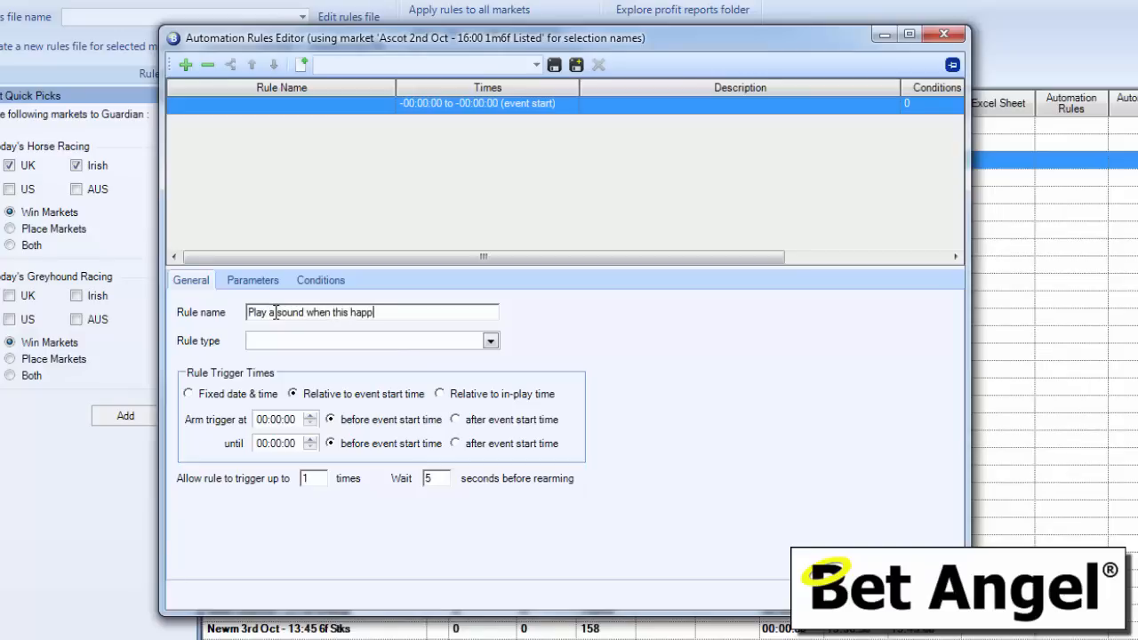
Step: Make it a Play Sound Alert armed 00:10:00 before start for Guardian Nominated Selection 1
click(491, 342)
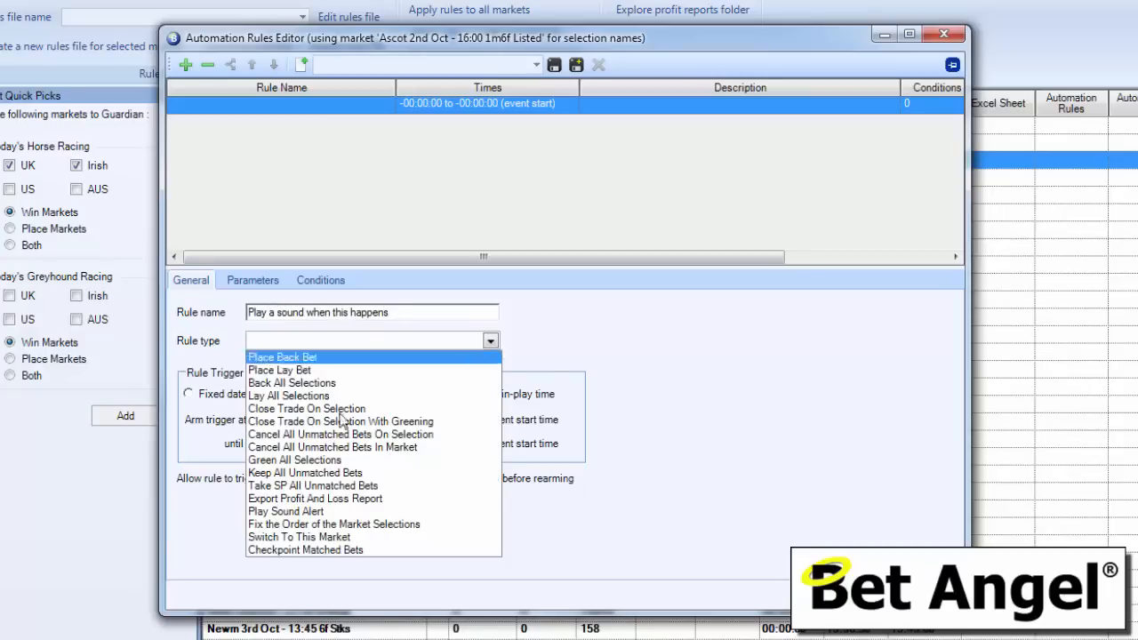
click(285, 512)
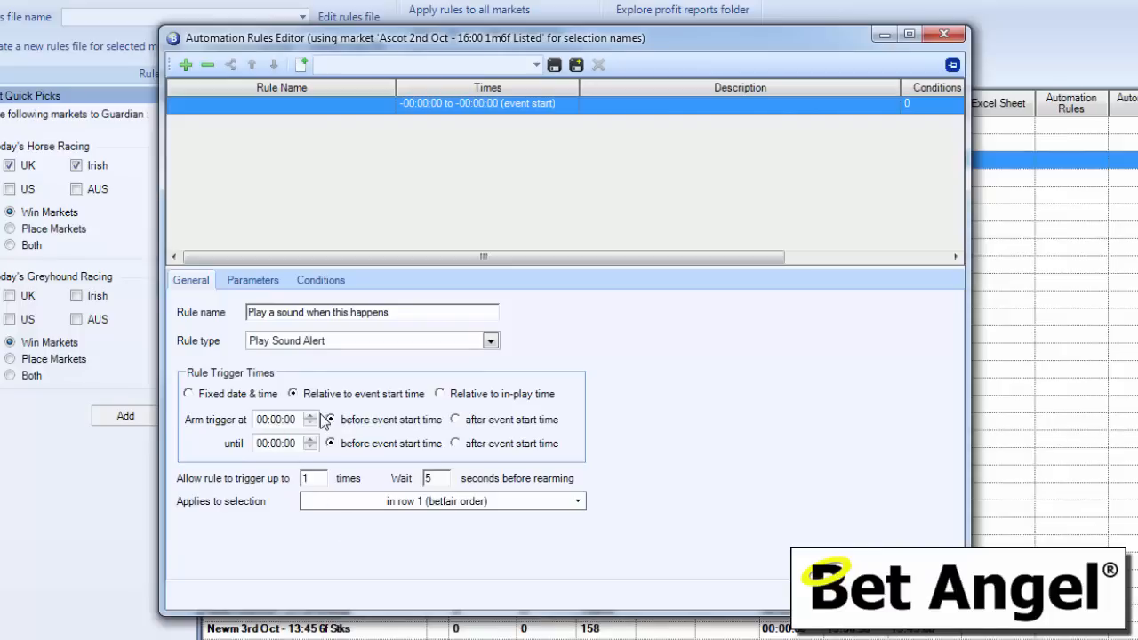
click(310, 417)
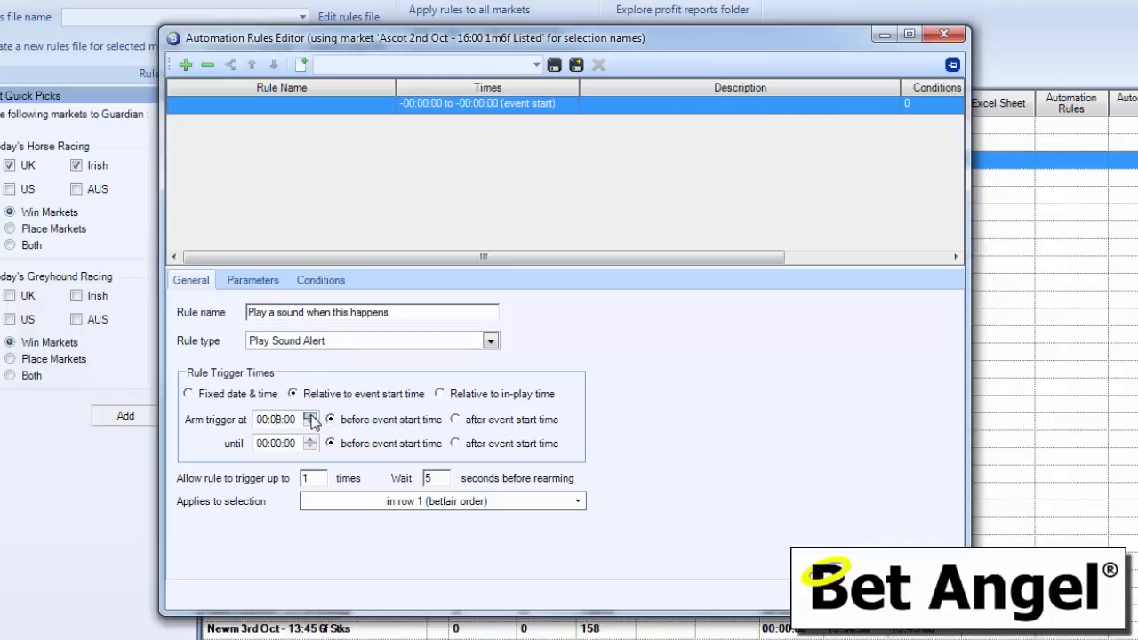
click(310, 416)
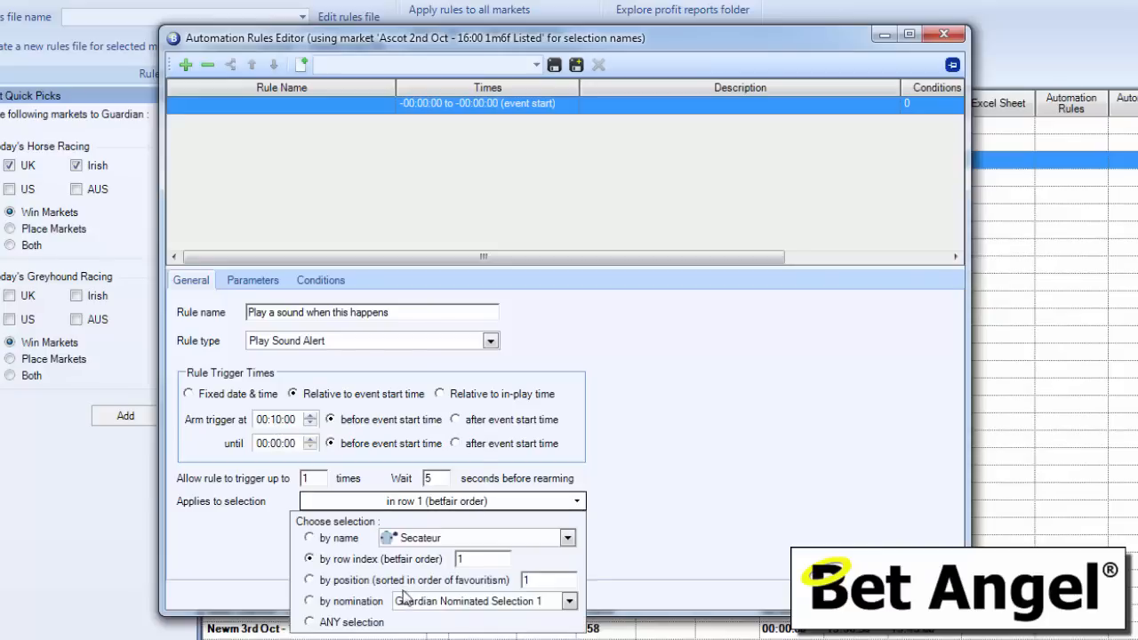
click(310, 601)
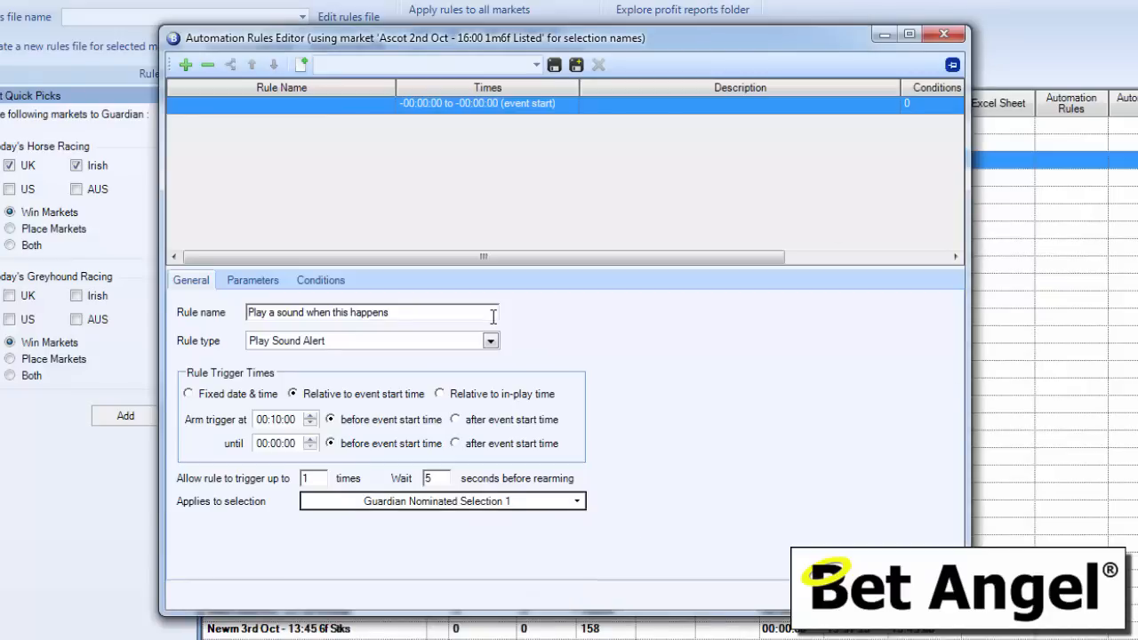
click(253, 281)
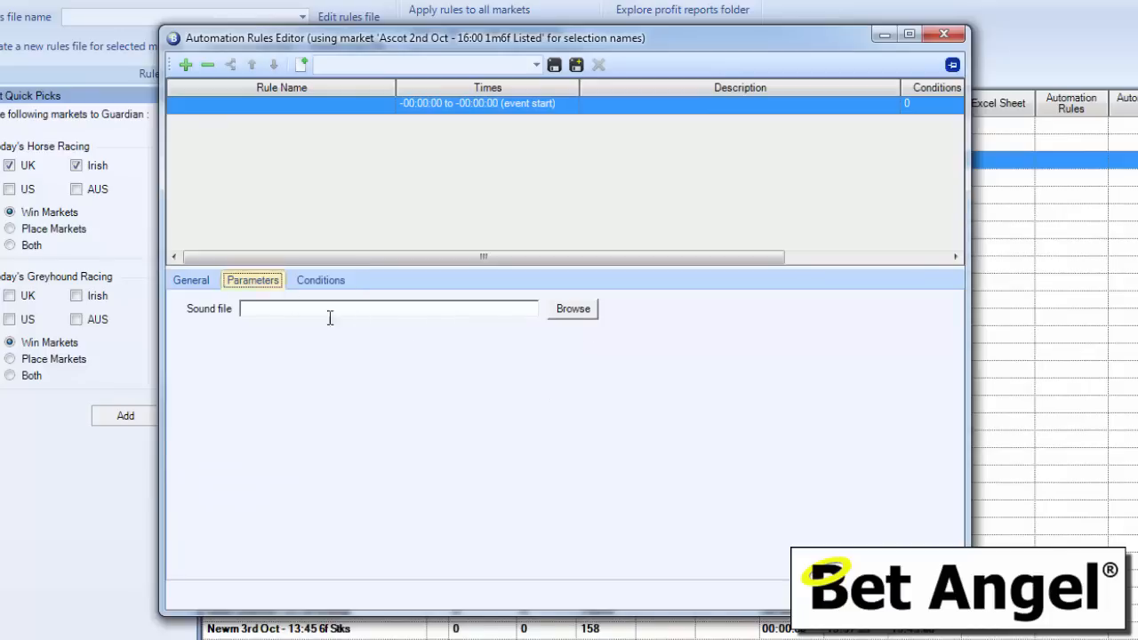
Step: Set whistle.wav as the sound the rule plays
click(573, 310)
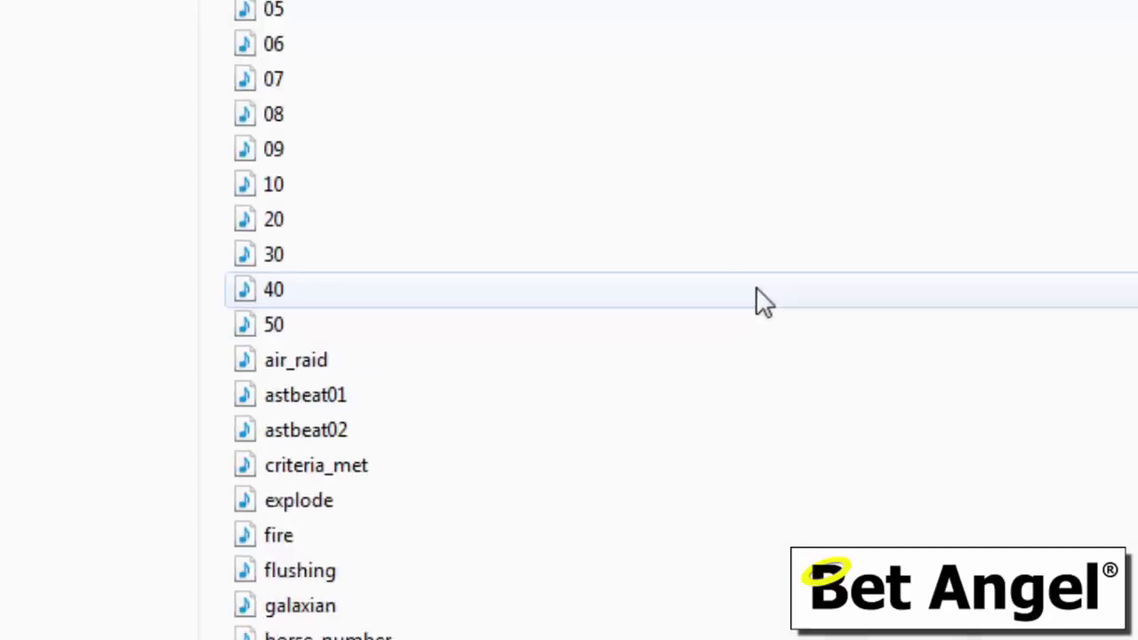
scroll(down, 3)
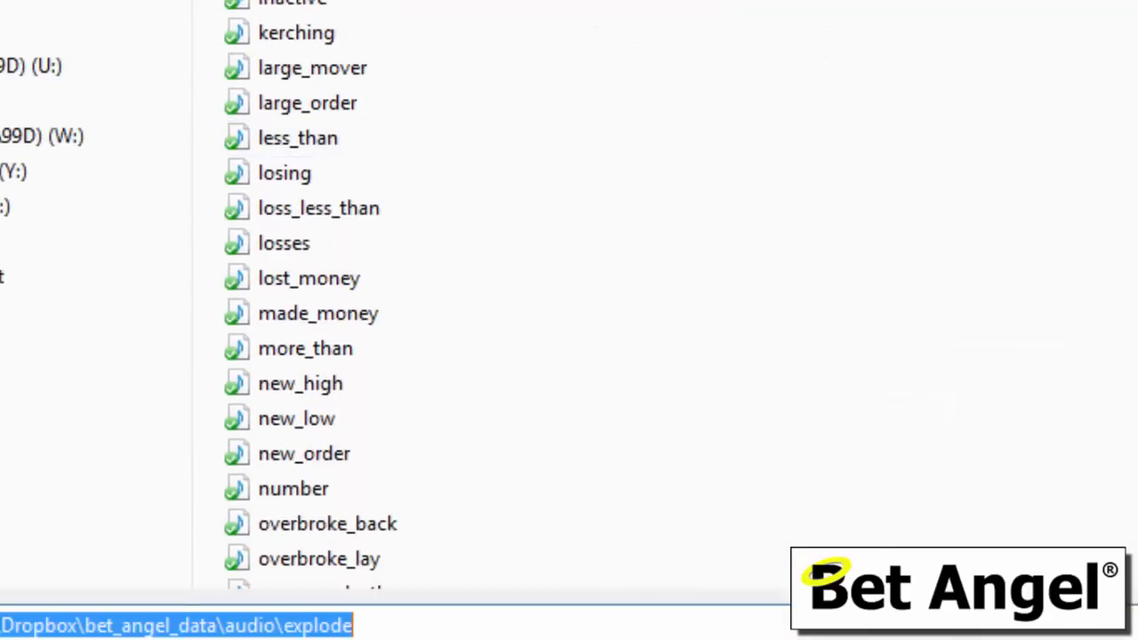
scroll(down, 3)
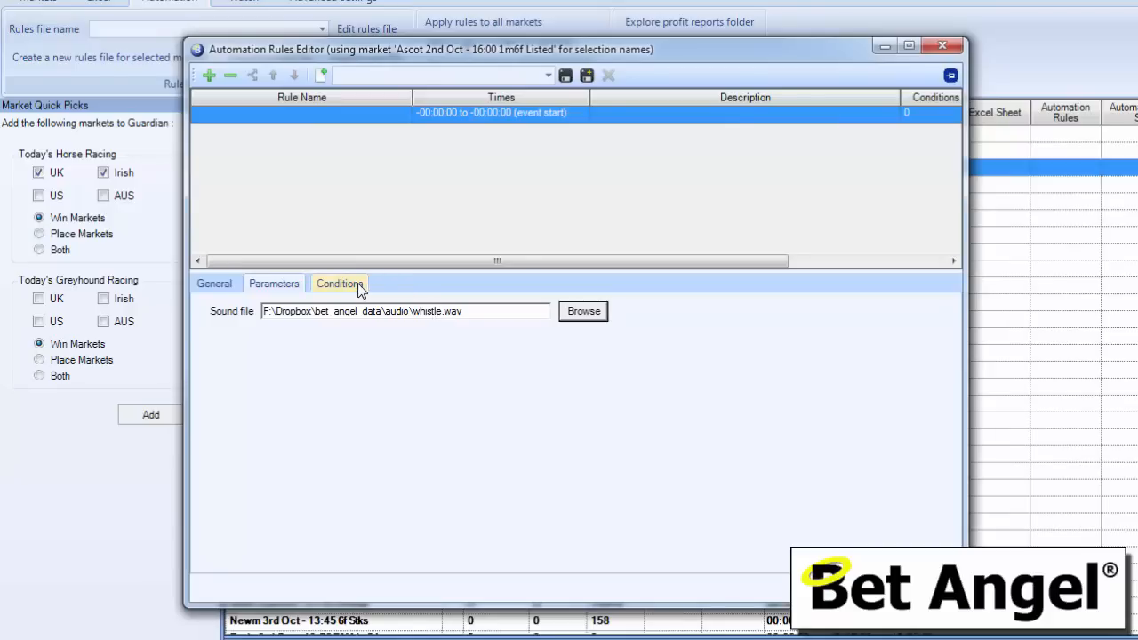
Step: Add a Green All Profit condition requiring less than £0
click(338, 283)
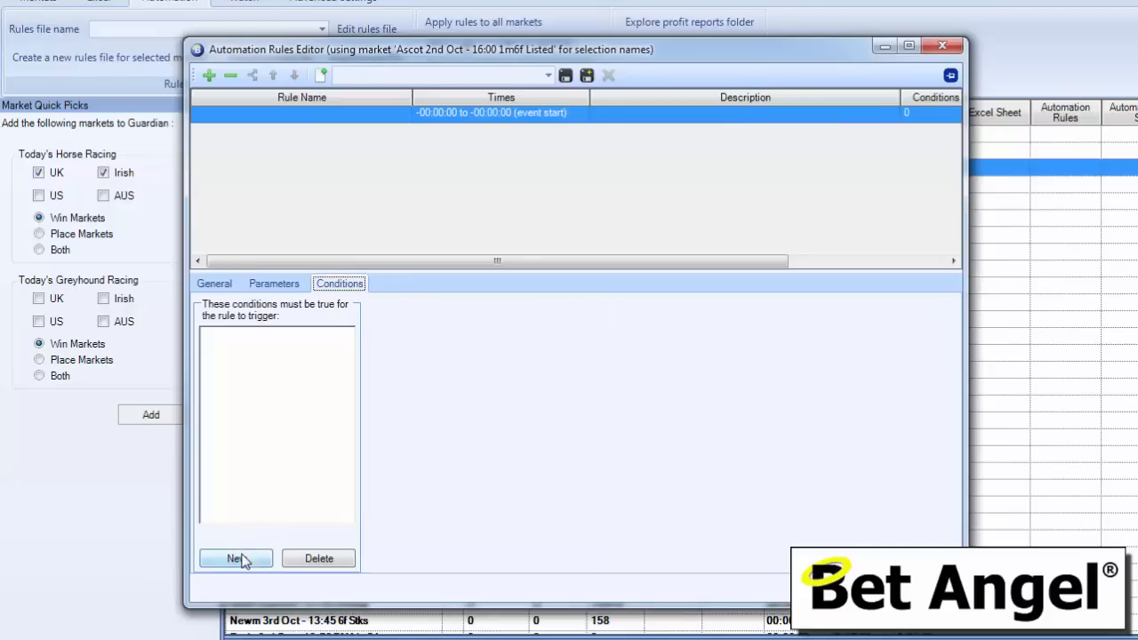
click(235, 558)
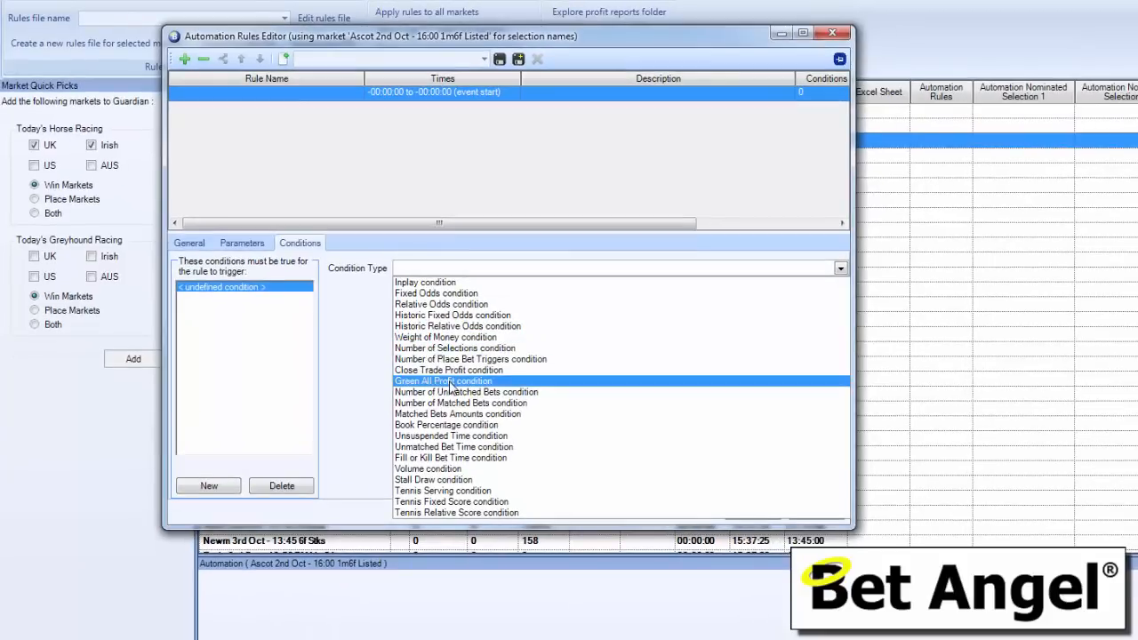
click(443, 381)
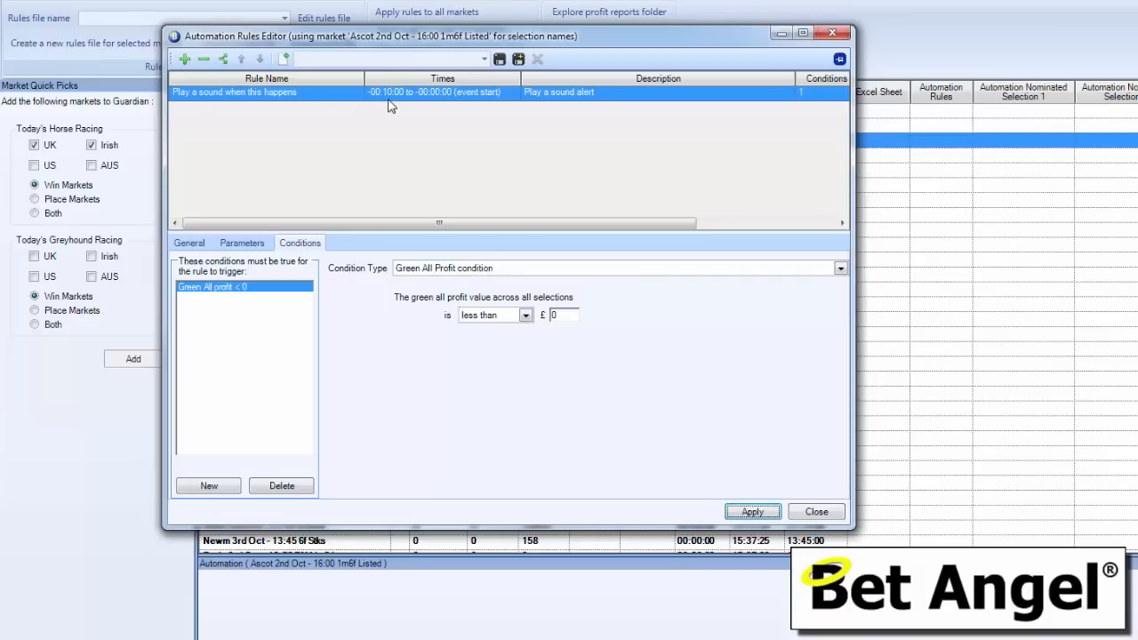
mouse_move(555, 110)
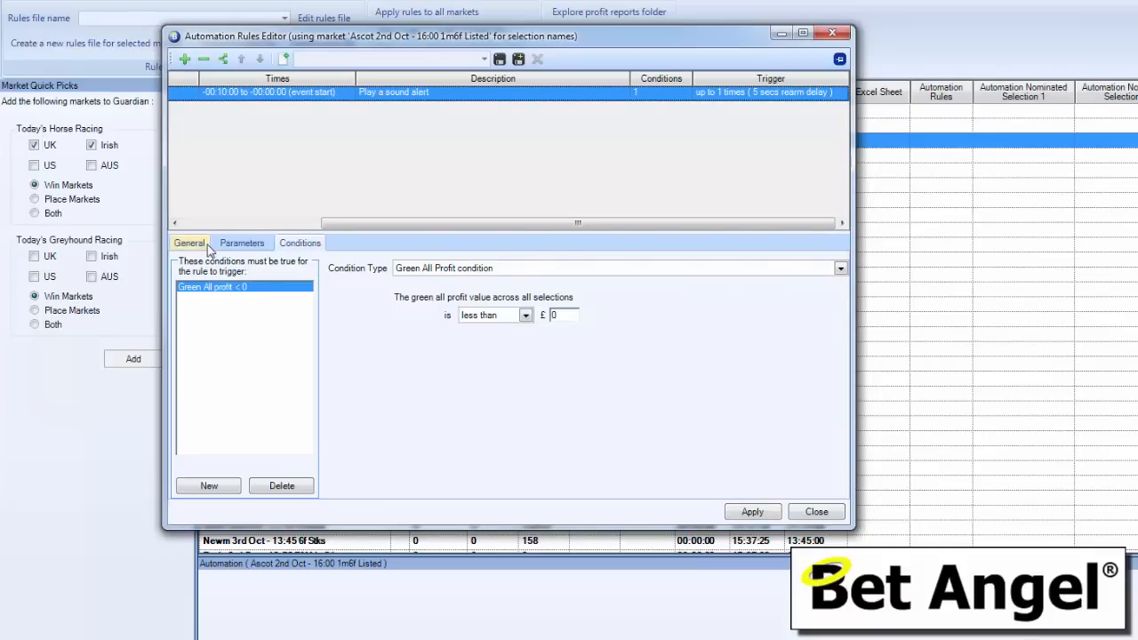
Step: Allow the rule to trigger up to 100 times and commit the new limit
click(189, 242)
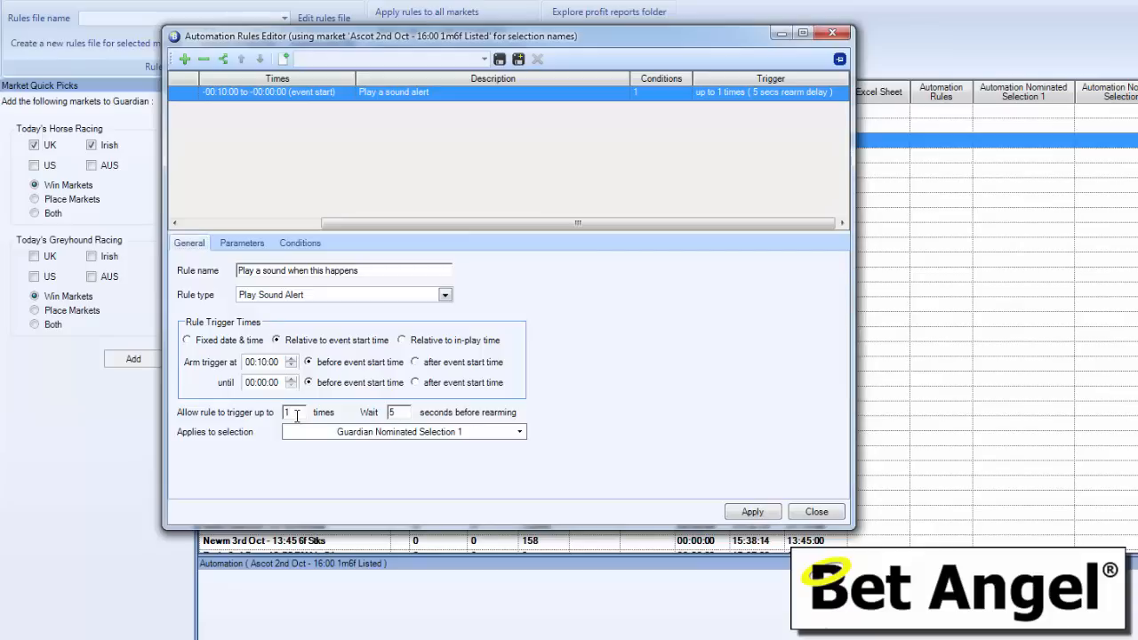
text(100)
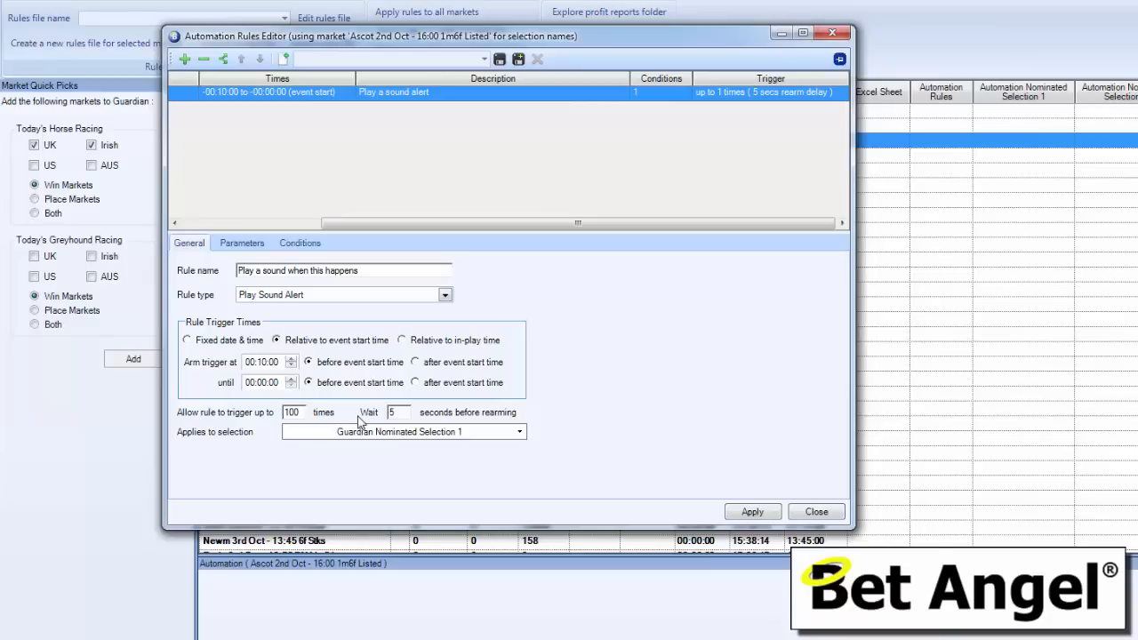
mouse_move(349, 247)
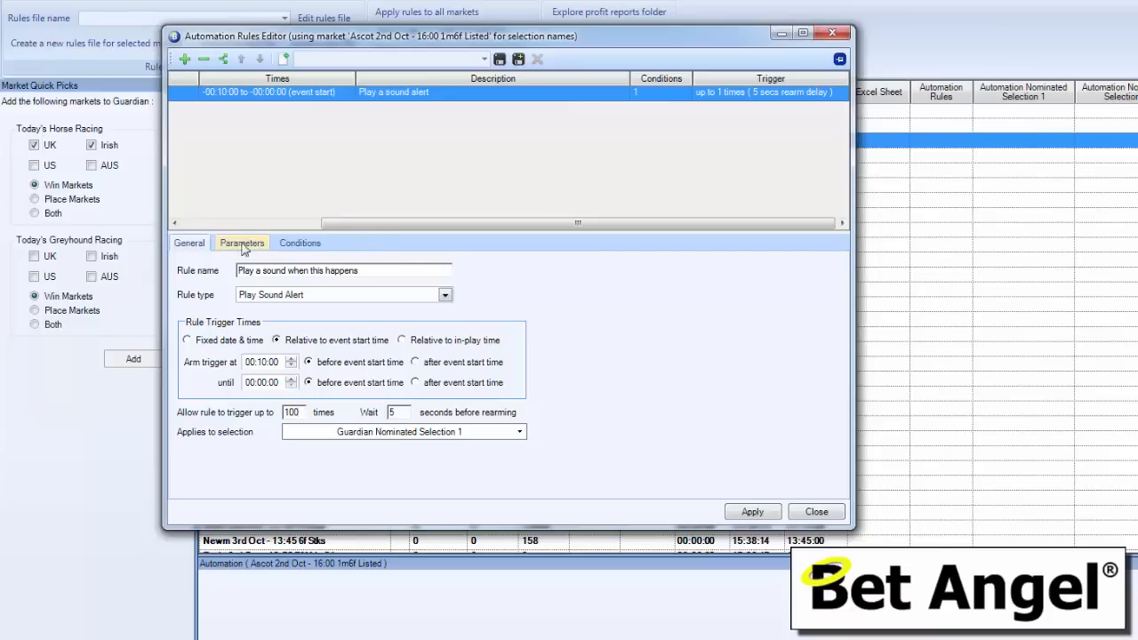
click(188, 242)
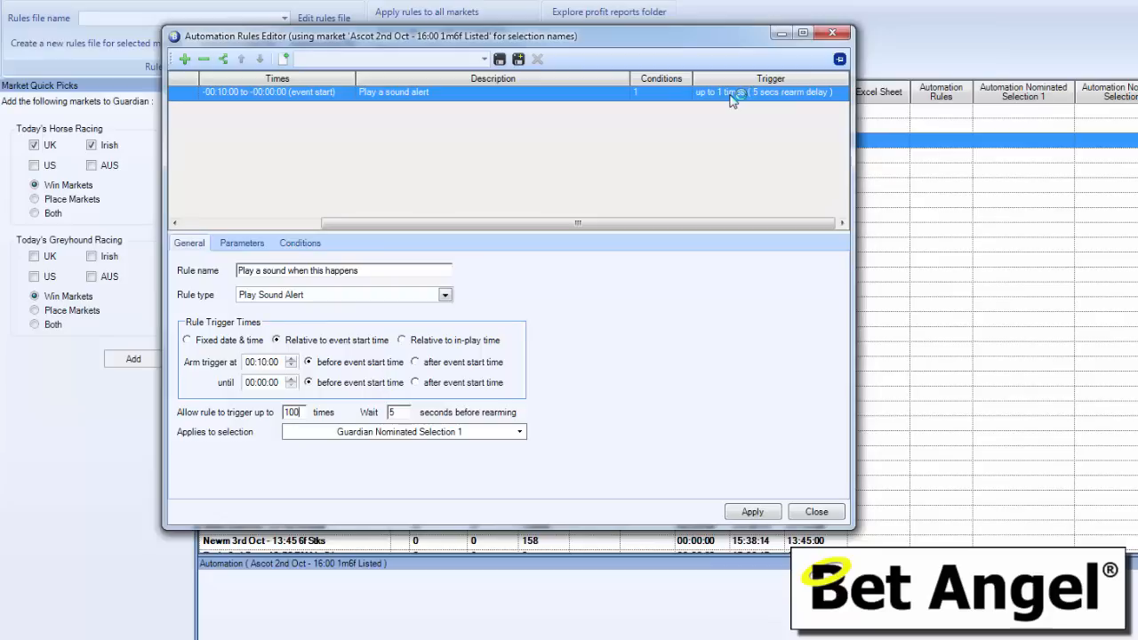
click(299, 242)
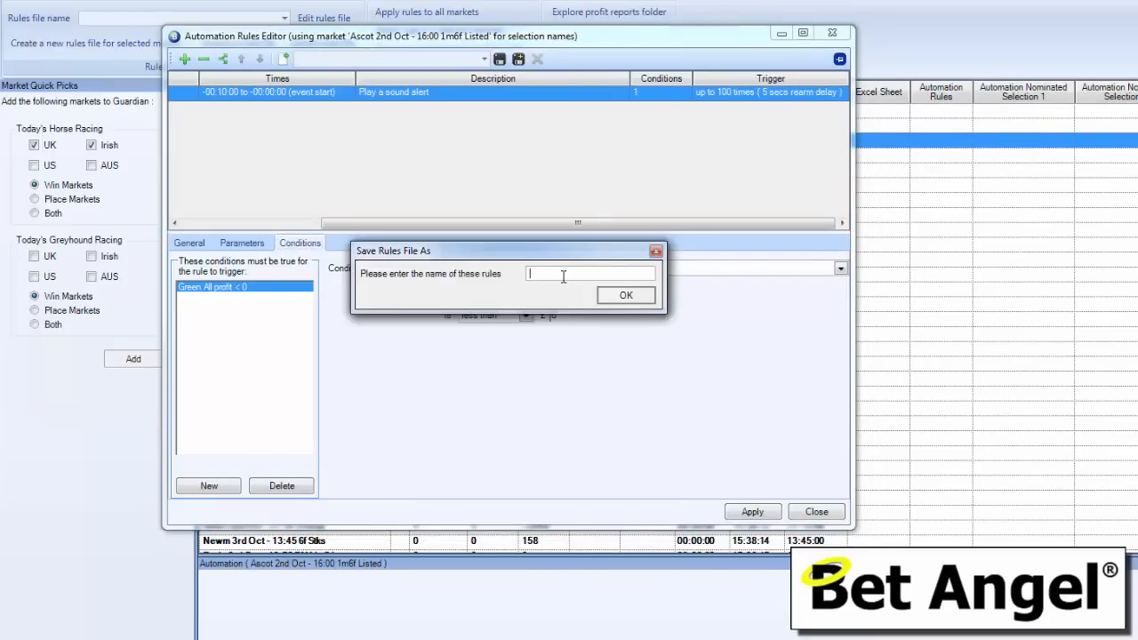
Step: Save the rules file under the name 'Whistle while you work' and return to the Guardian list
text(Whit)
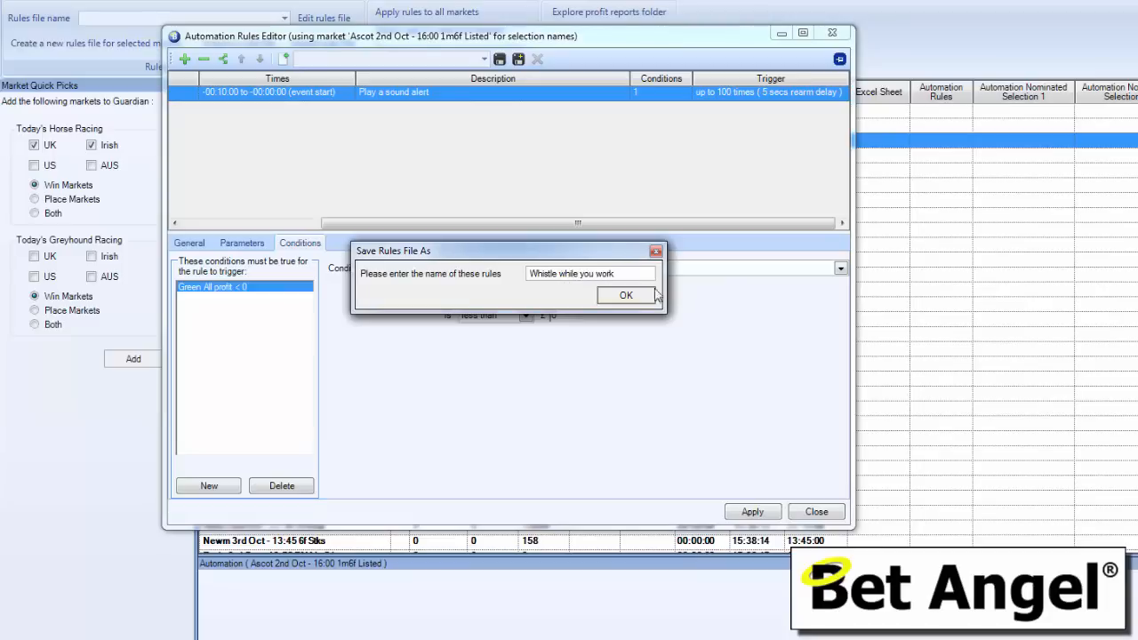
click(626, 295)
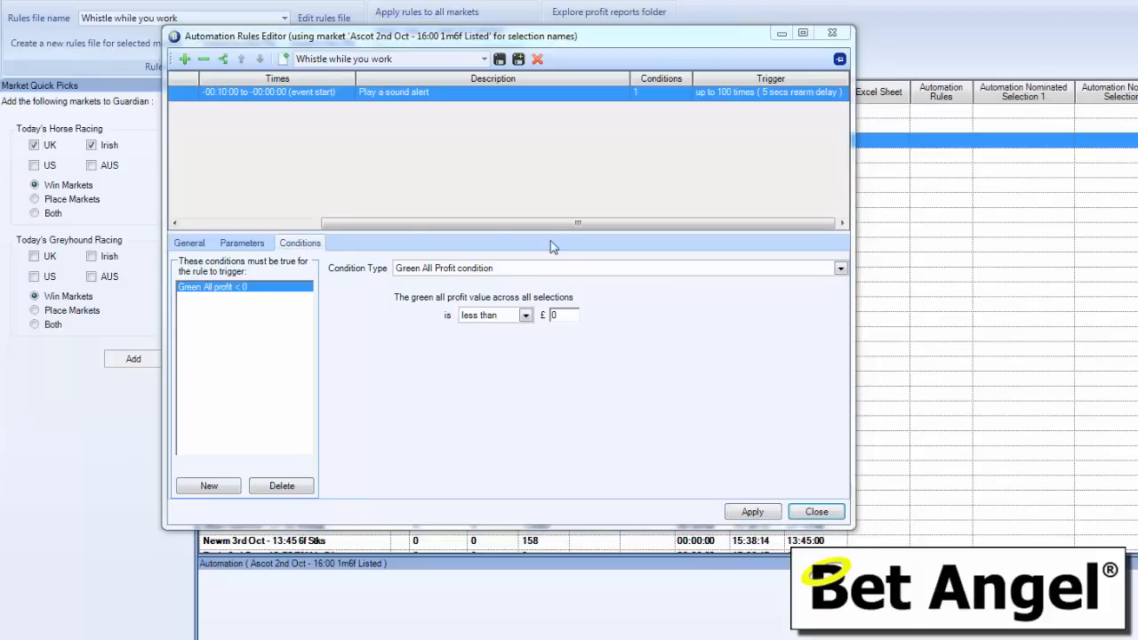
click(814, 512)
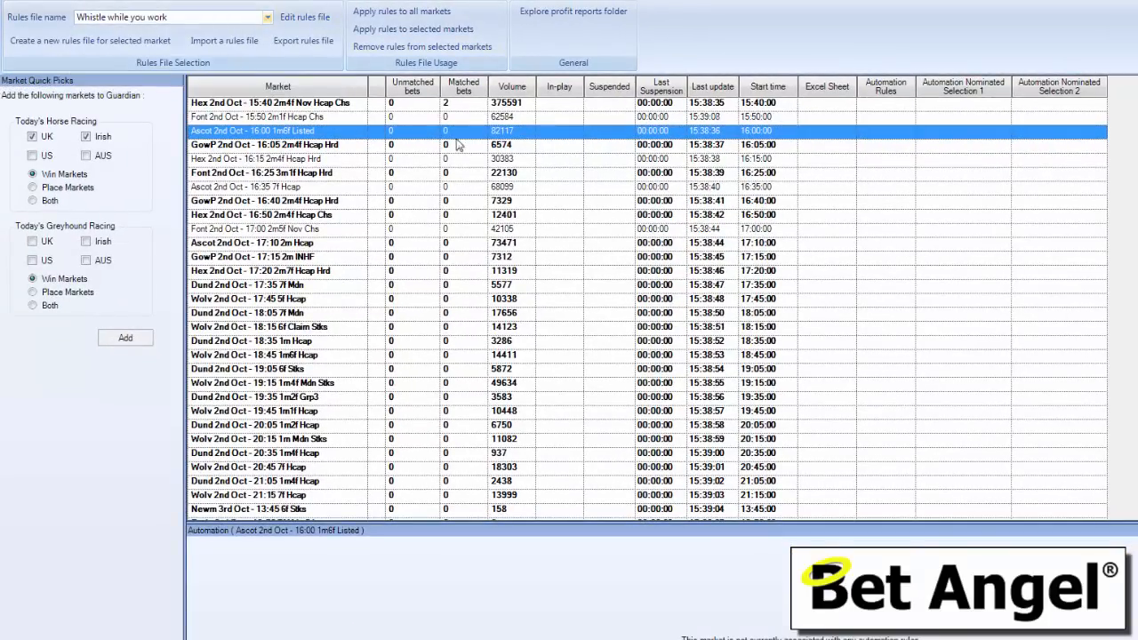
Step: Set Chris Pea Green as Nominated Selection 1 for the Font 15:50 market
click(258, 117)
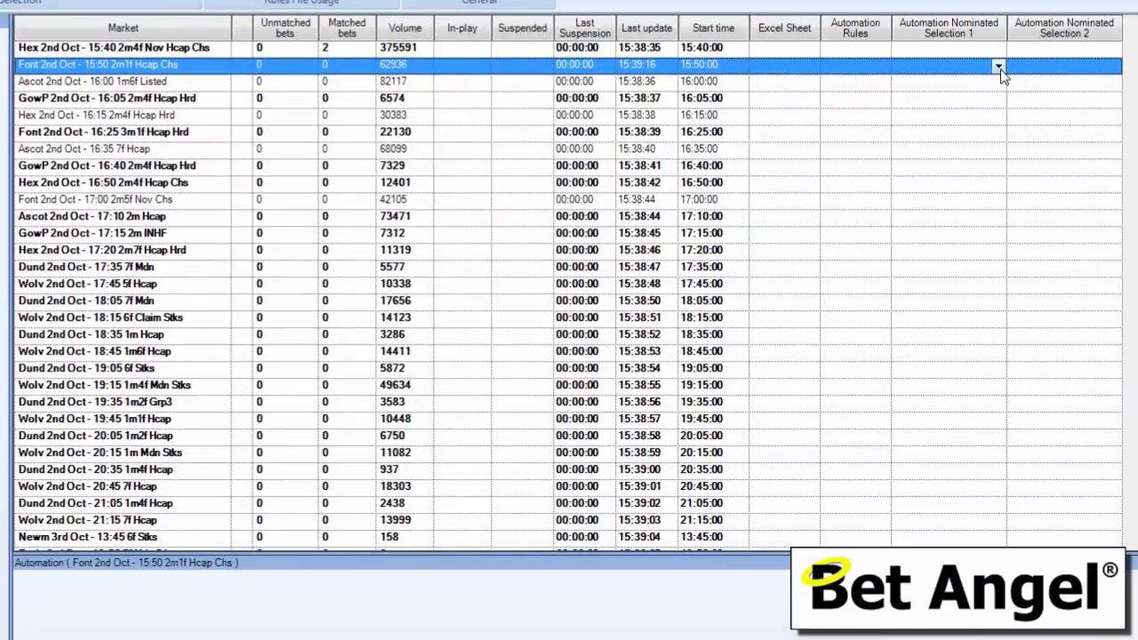
click(998, 64)
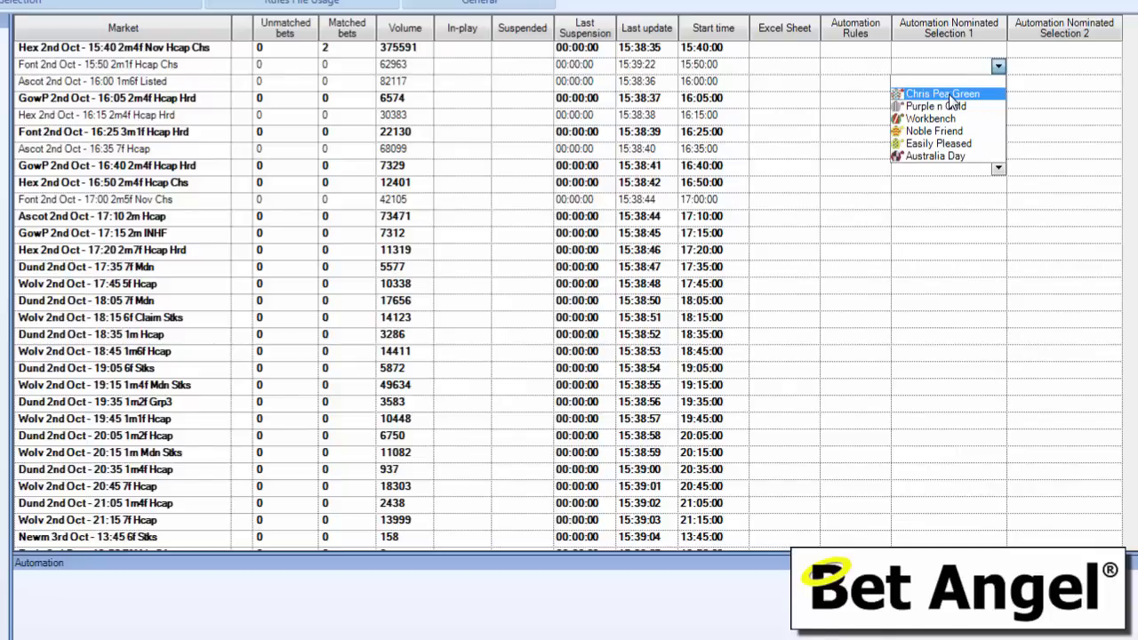
click(943, 92)
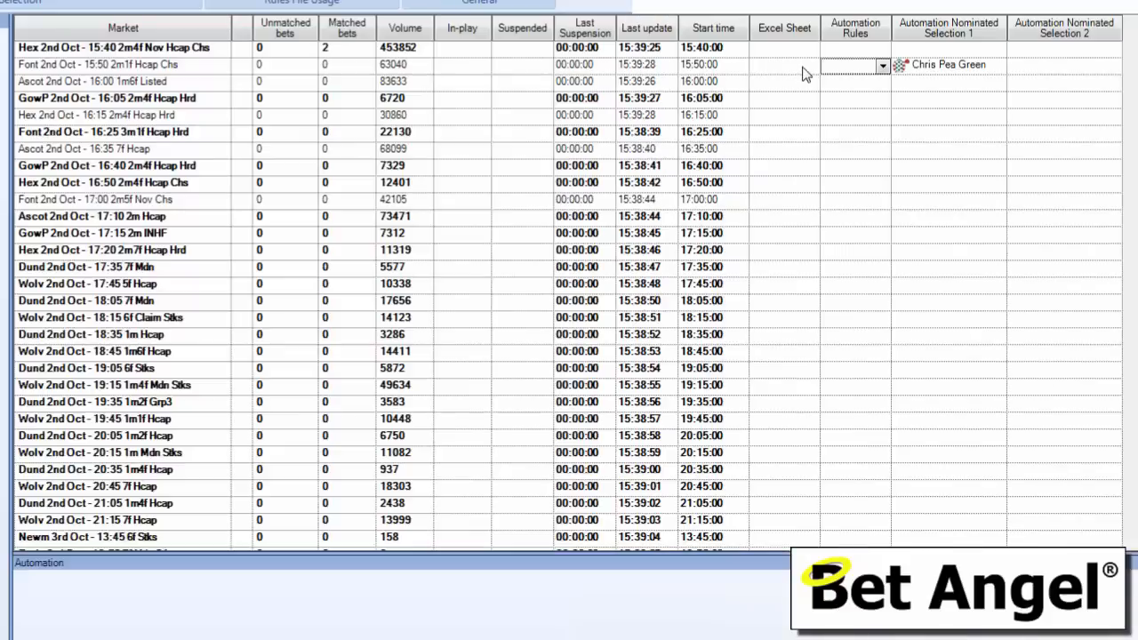
click(882, 64)
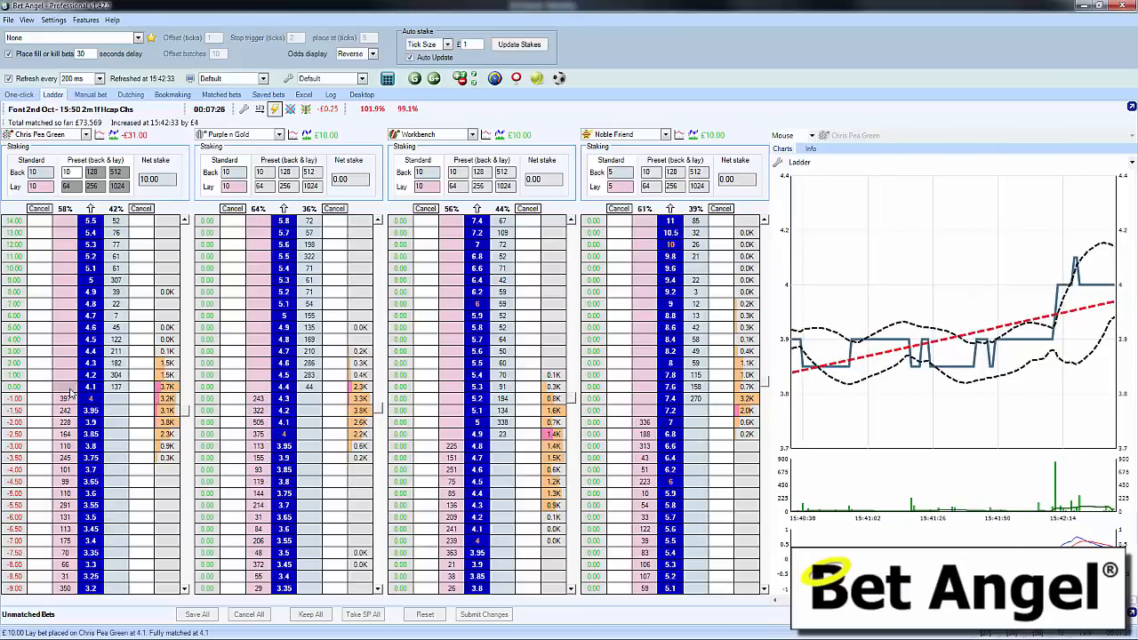
mouse_move(329, 108)
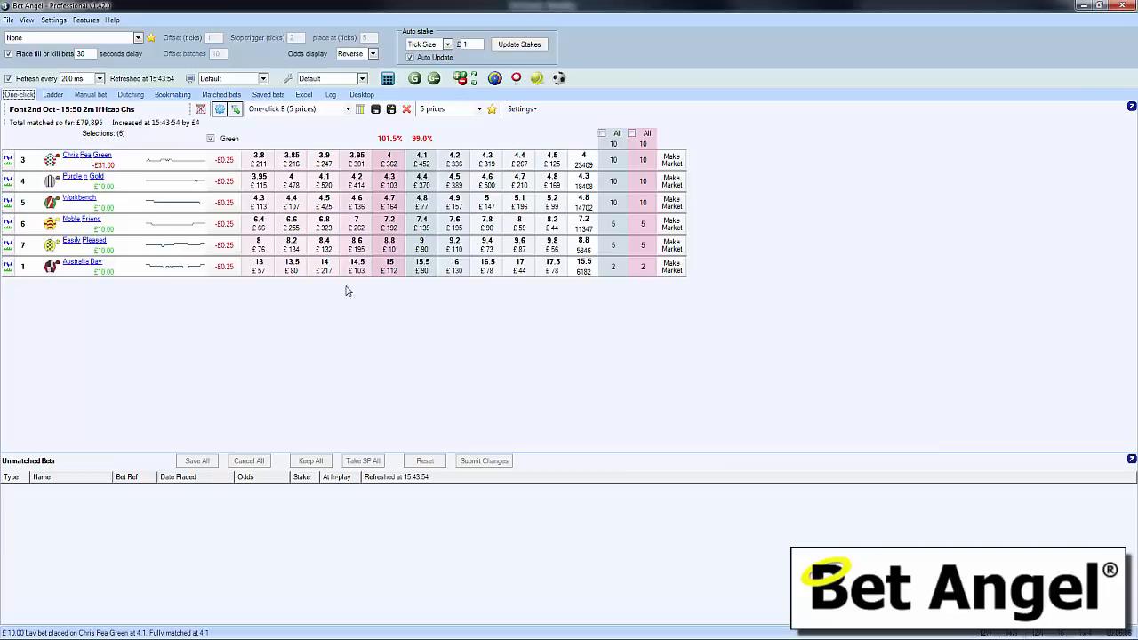
click(54, 94)
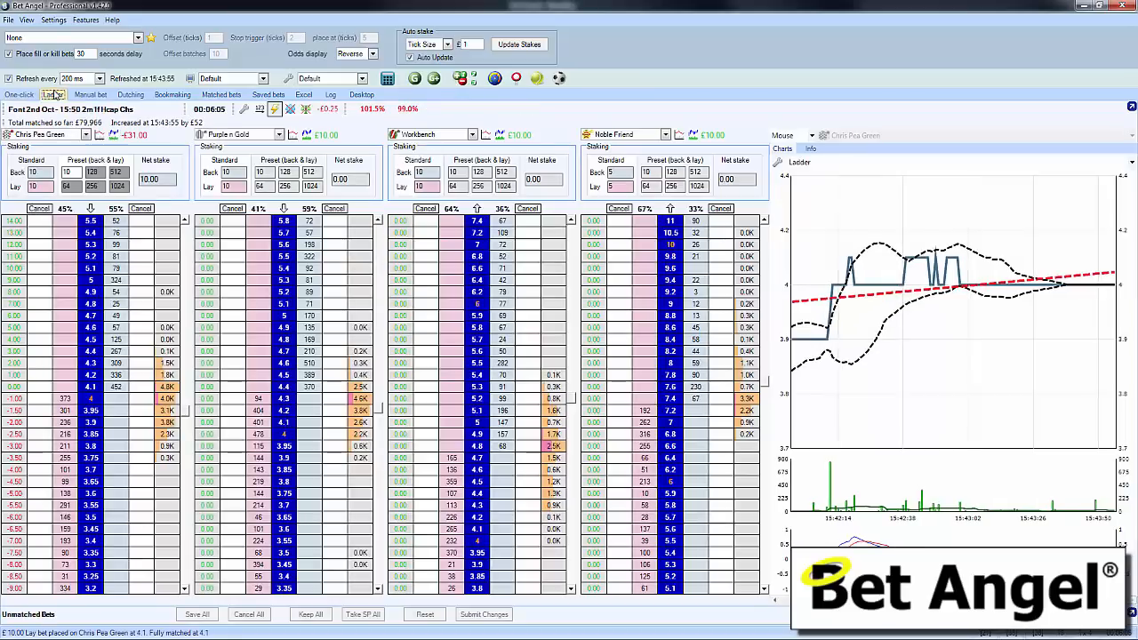